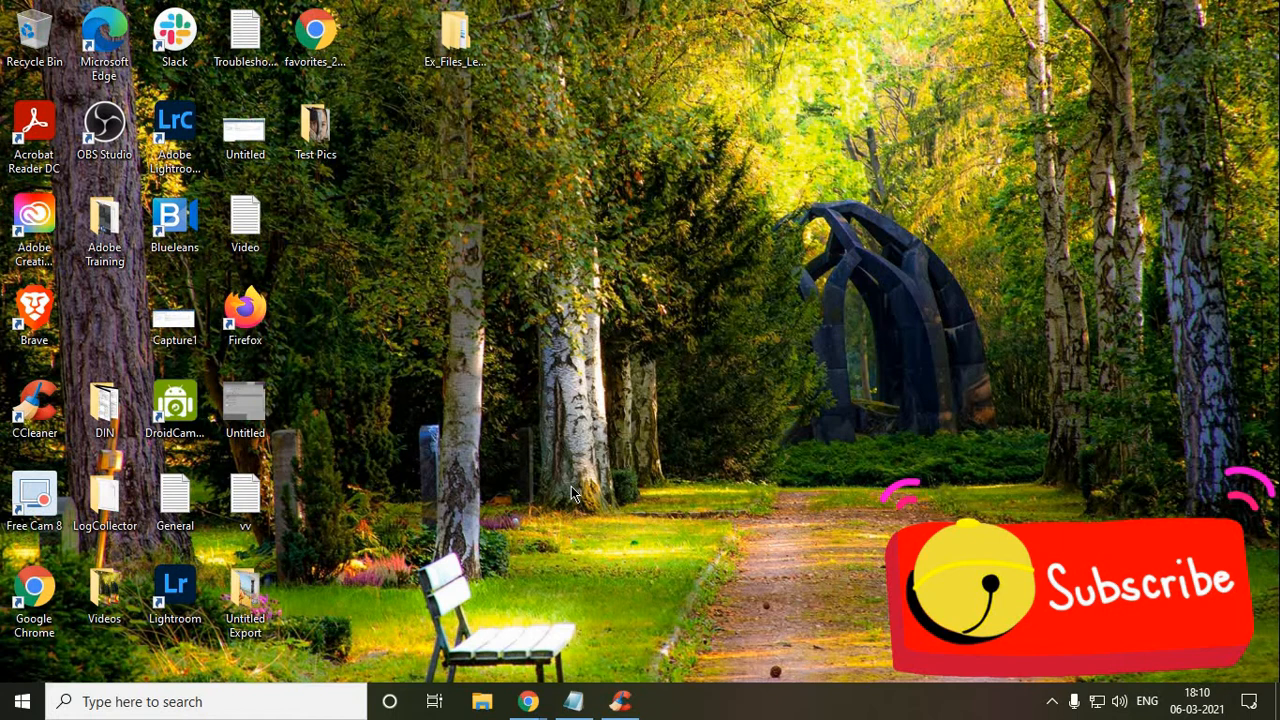
mouse_move(576, 528)
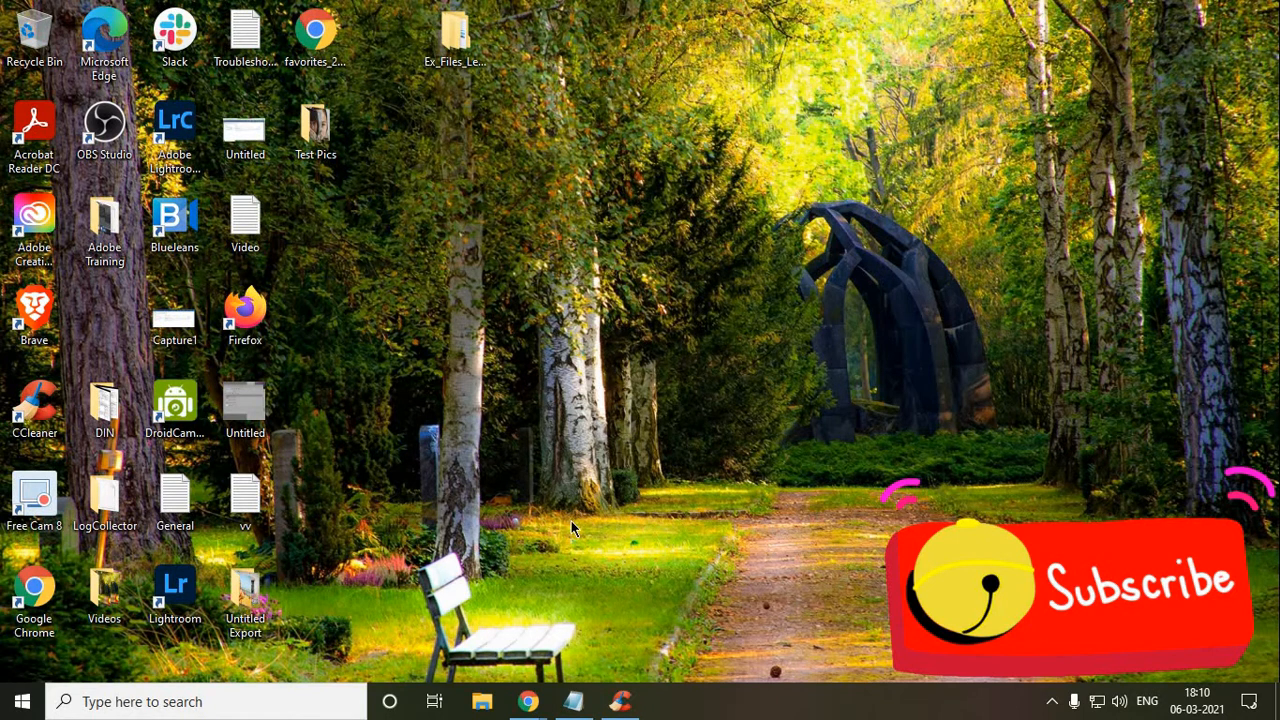
mouse_move(1048, 704)
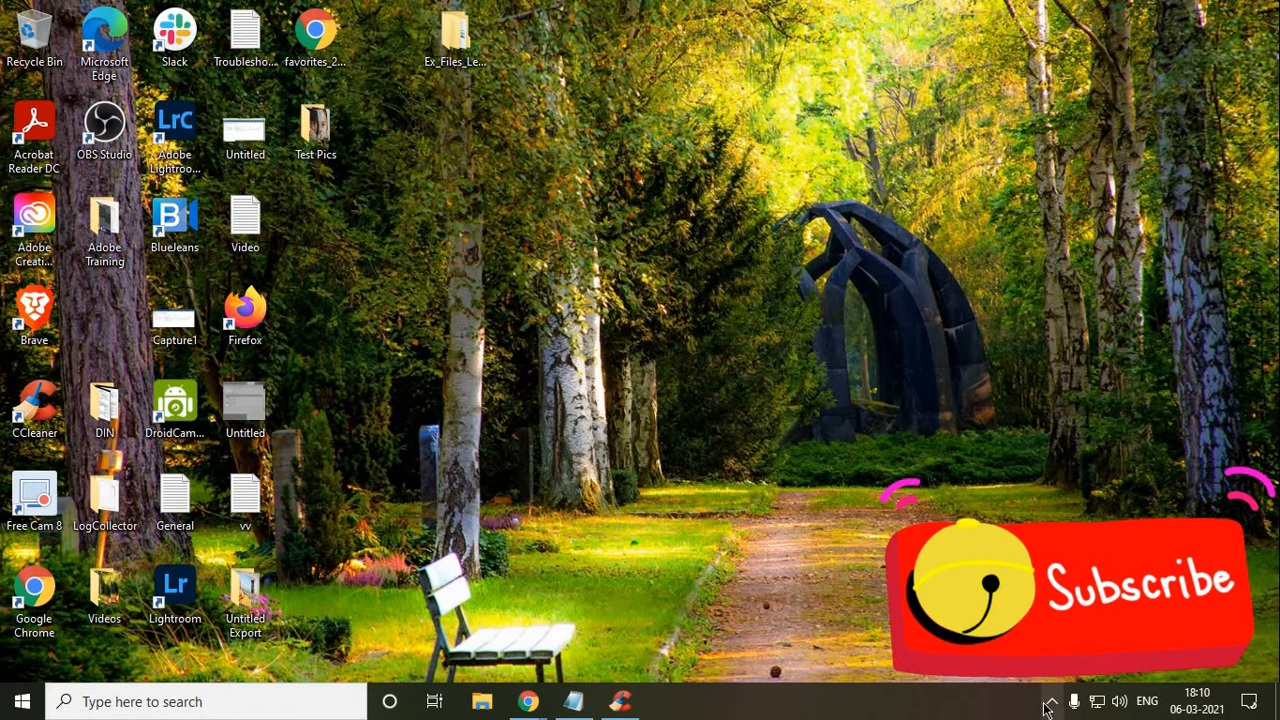
Launch Disk Cleanup via Run with 'cleanmgr', reaching the drive selection offering C:.
click(1048, 700)
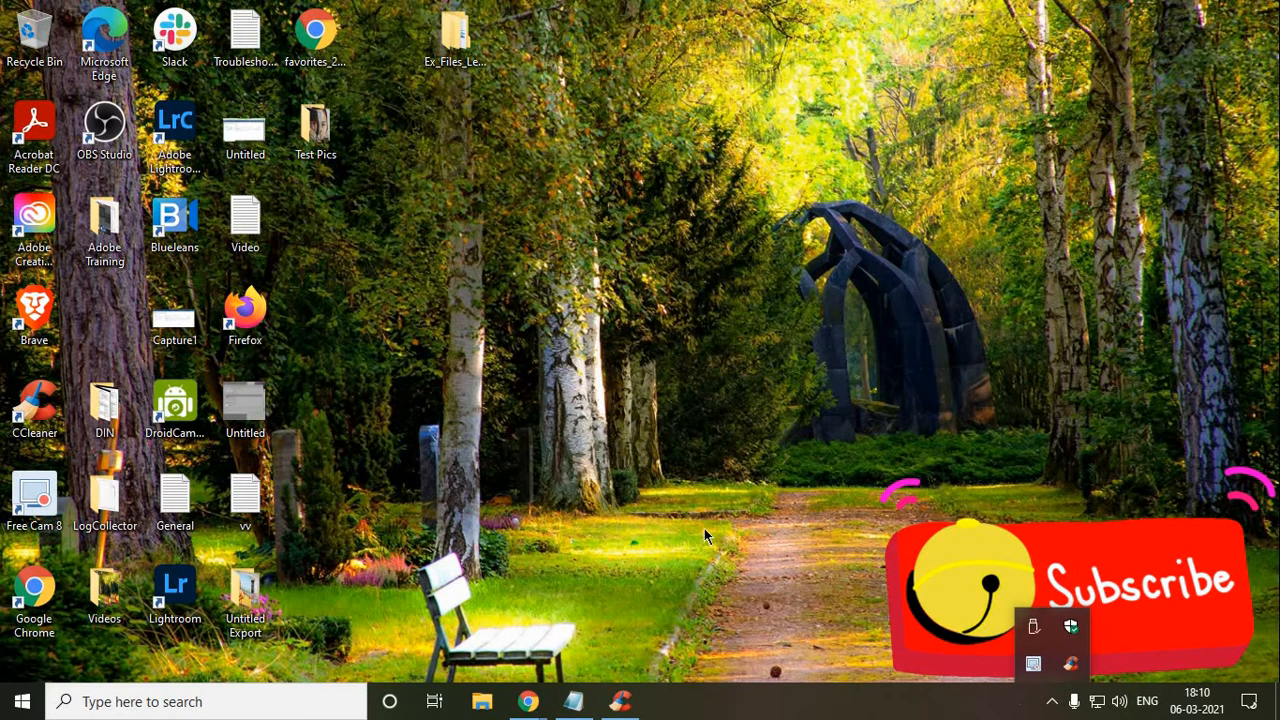
mouse_move(676, 440)
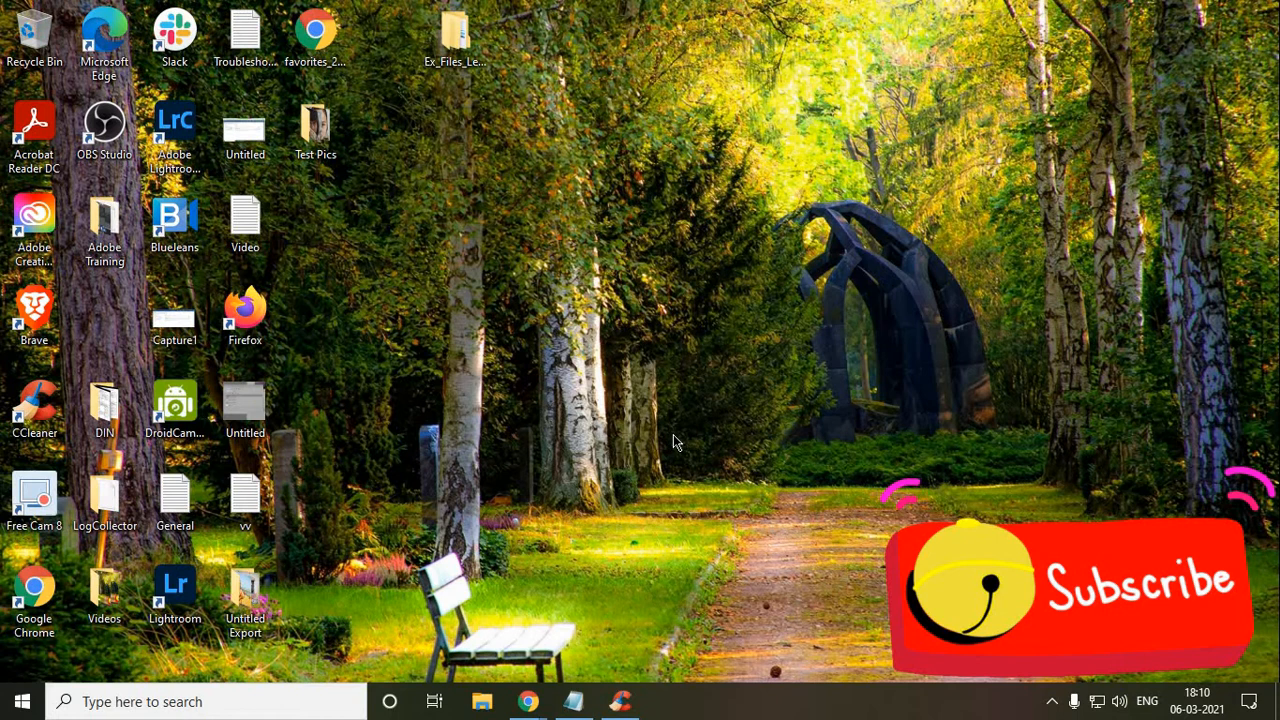
mouse_move(628, 496)
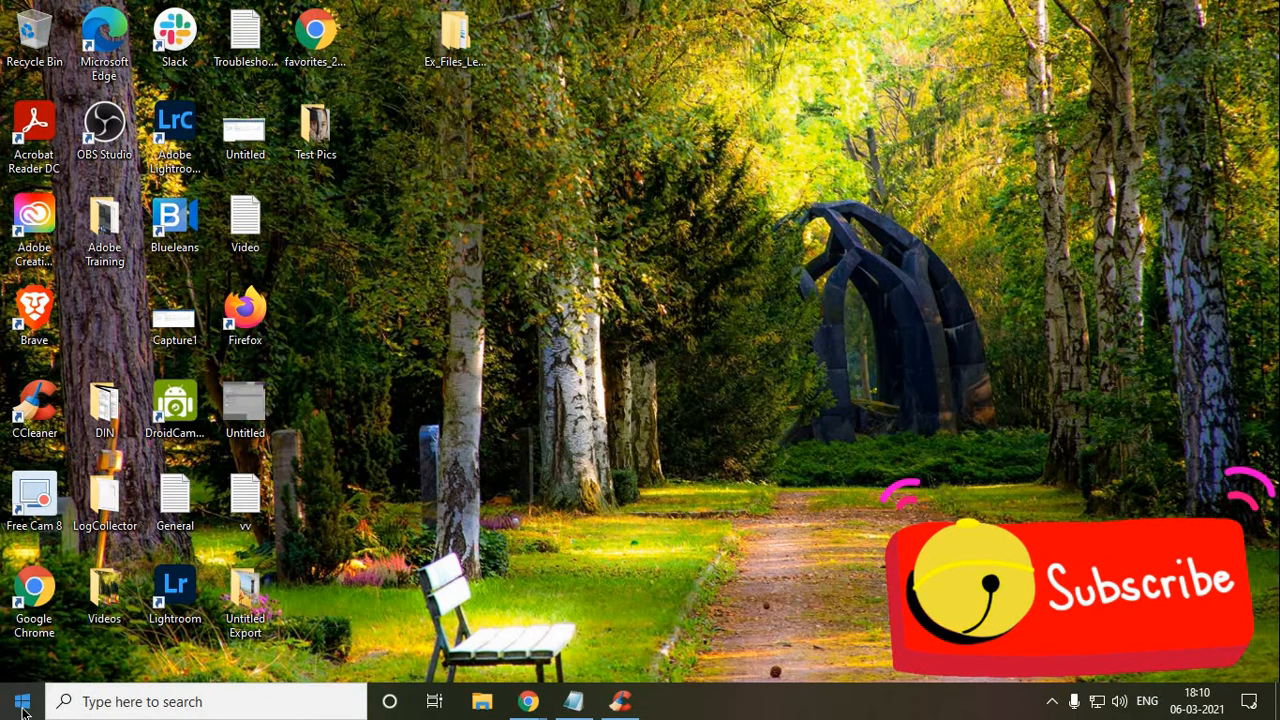
mouse_move(92, 702)
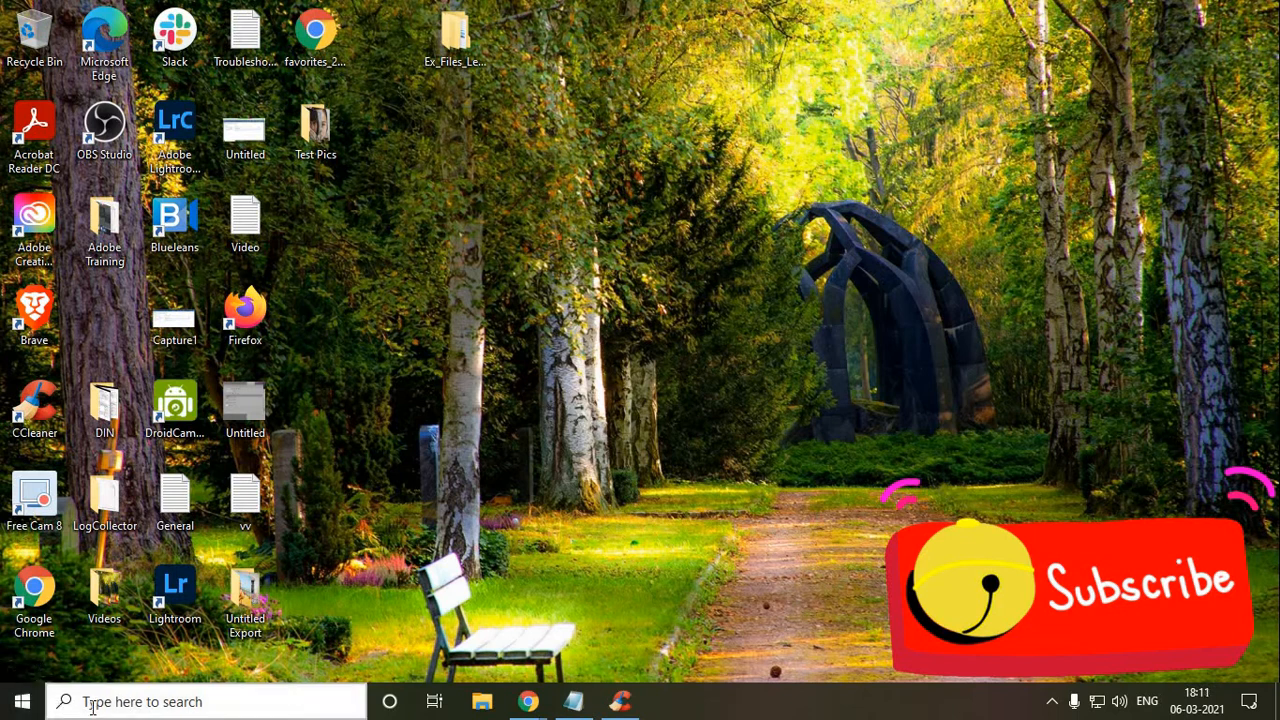
text(run)
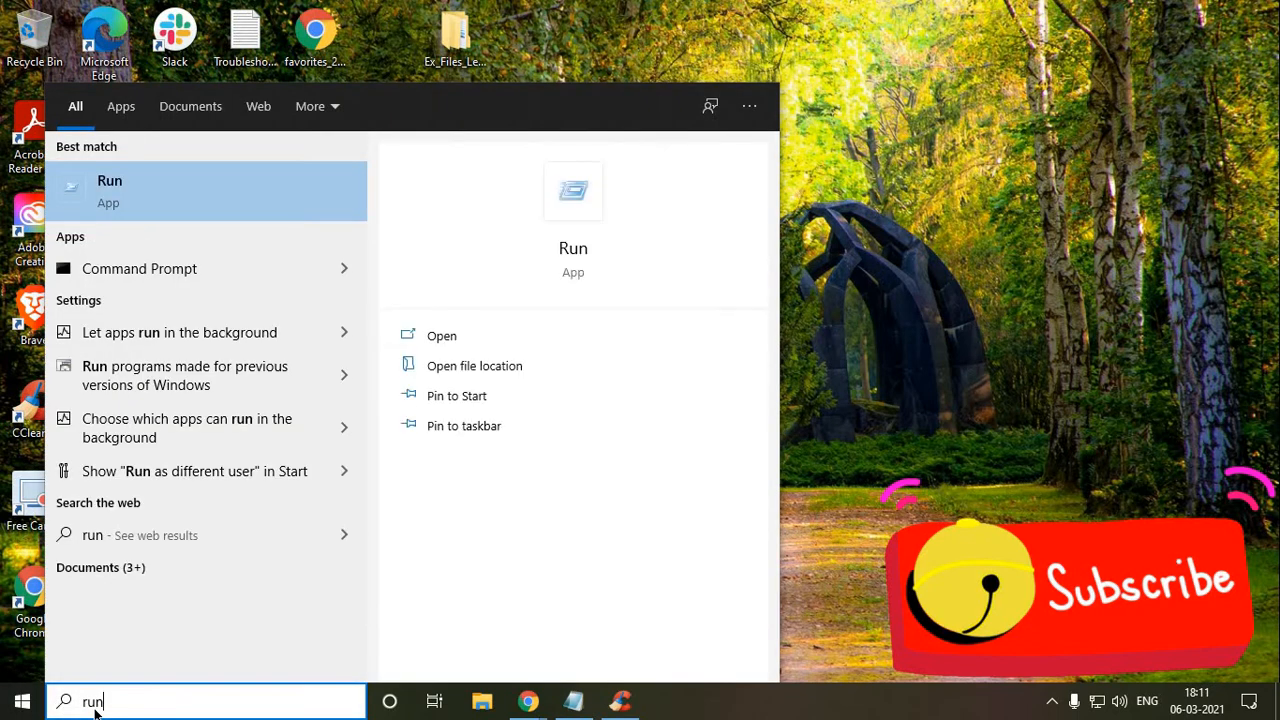
mouse_move(492, 330)
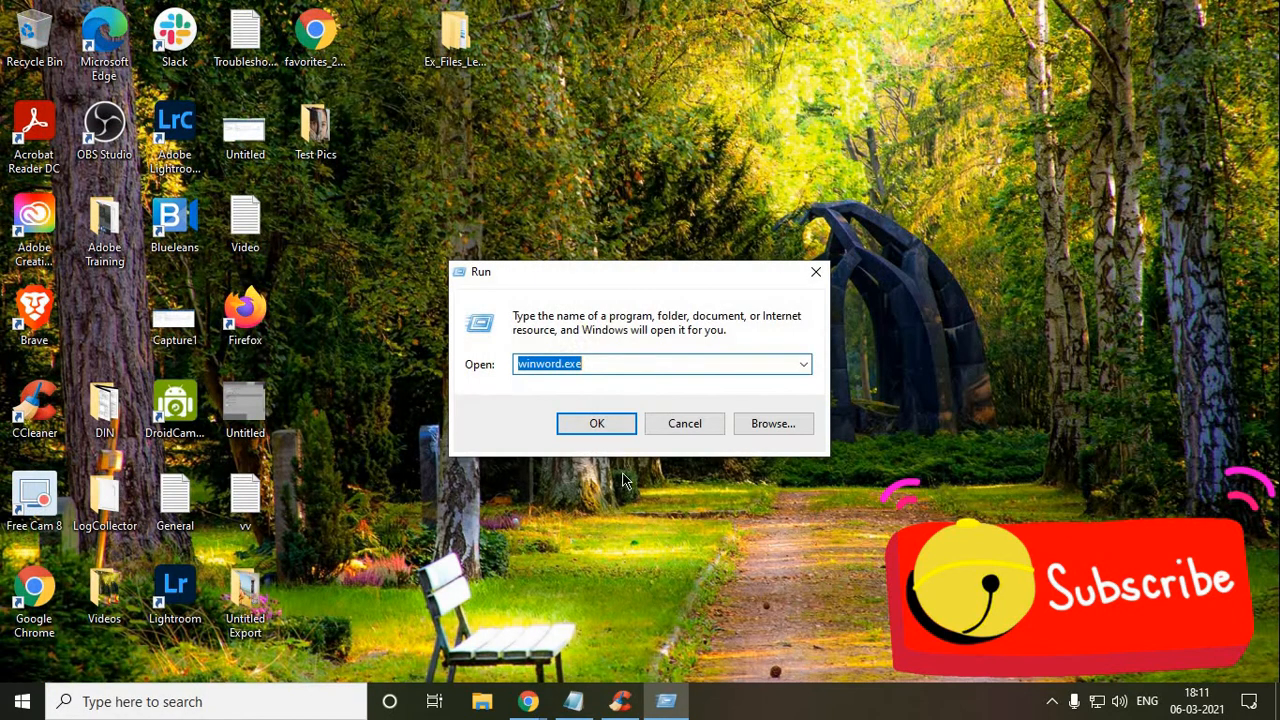
mouse_move(616, 368)
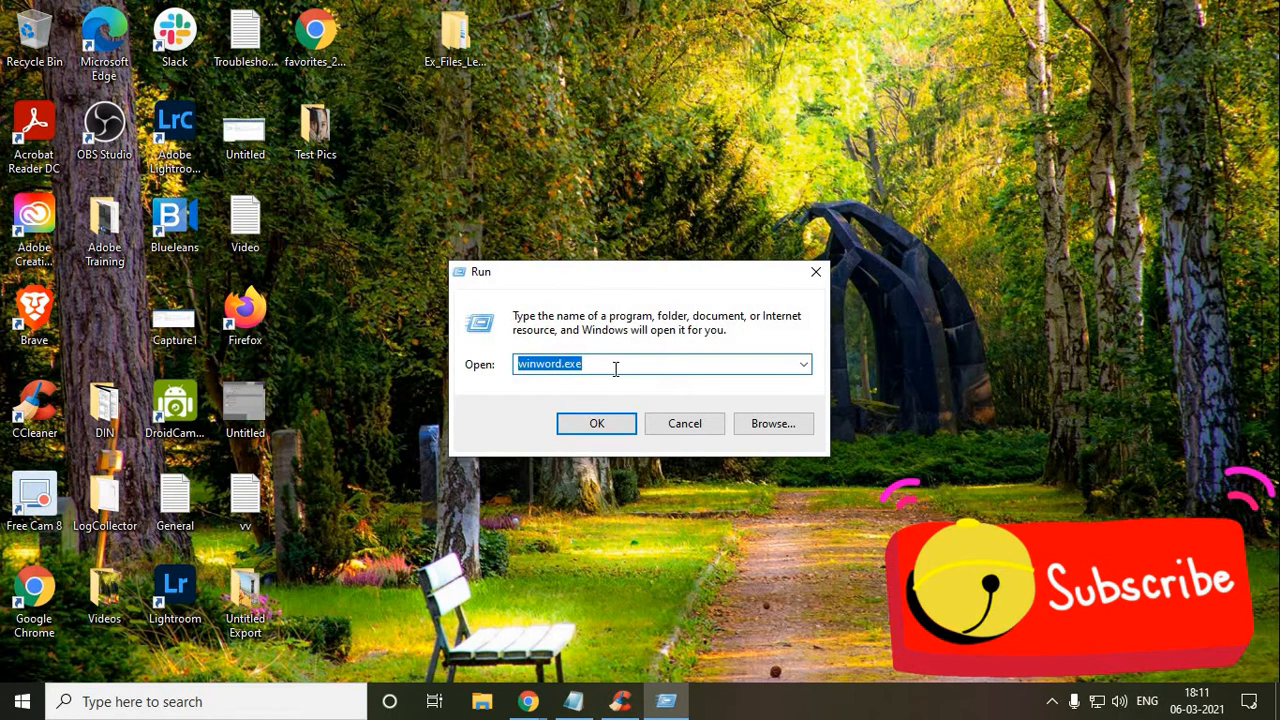
text(cleanmgr)
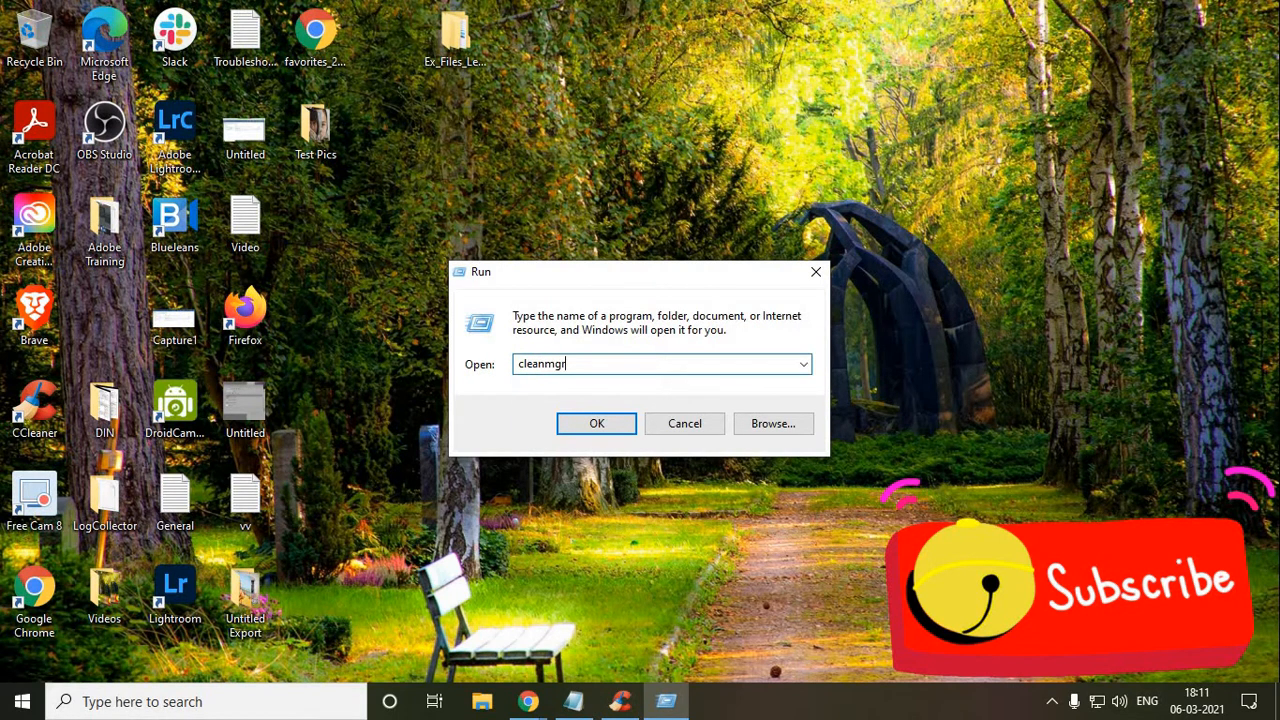
click(596, 424)
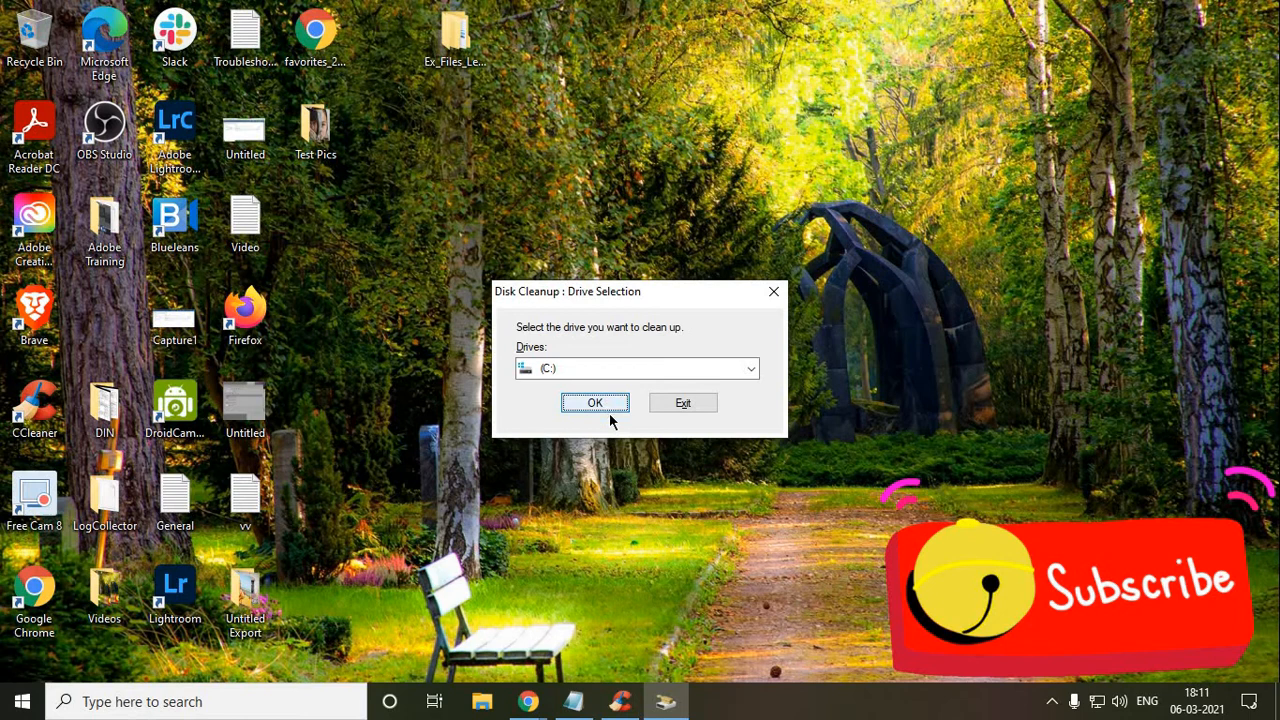
Confirm drive C:, include Temporary files for 464 MB total, and start deleting.
click(596, 402)
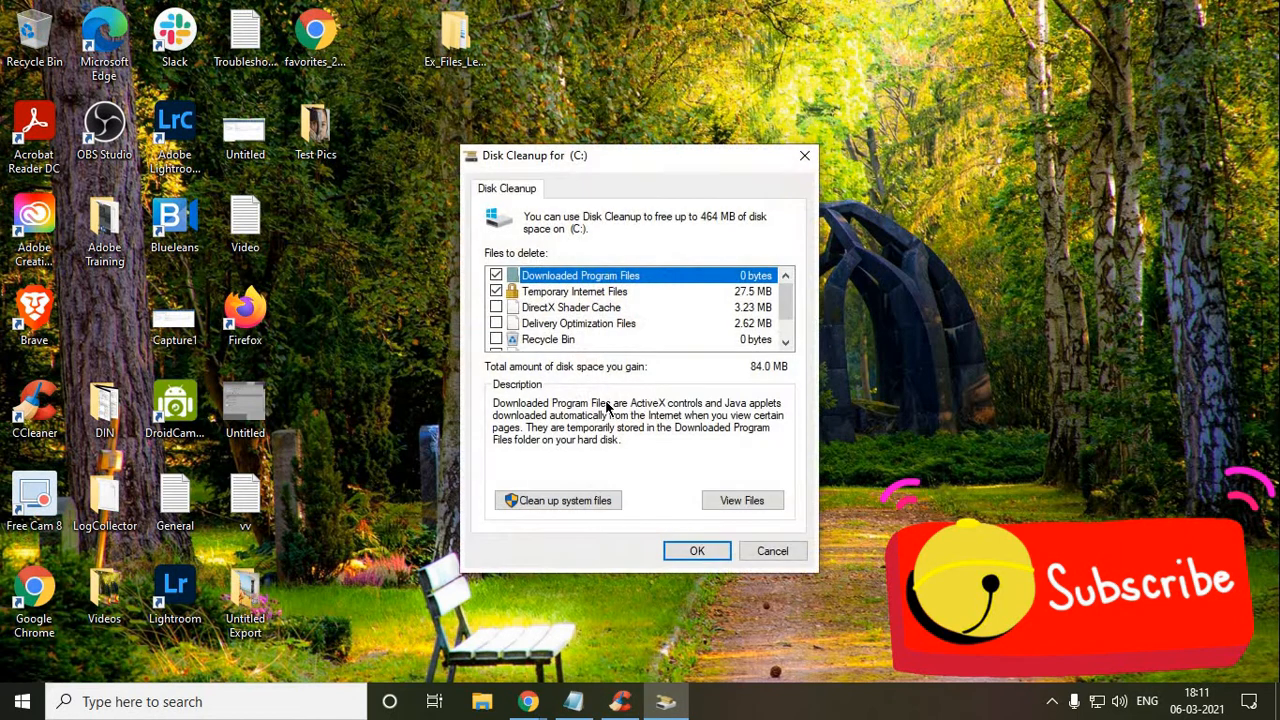
mouse_move(652, 304)
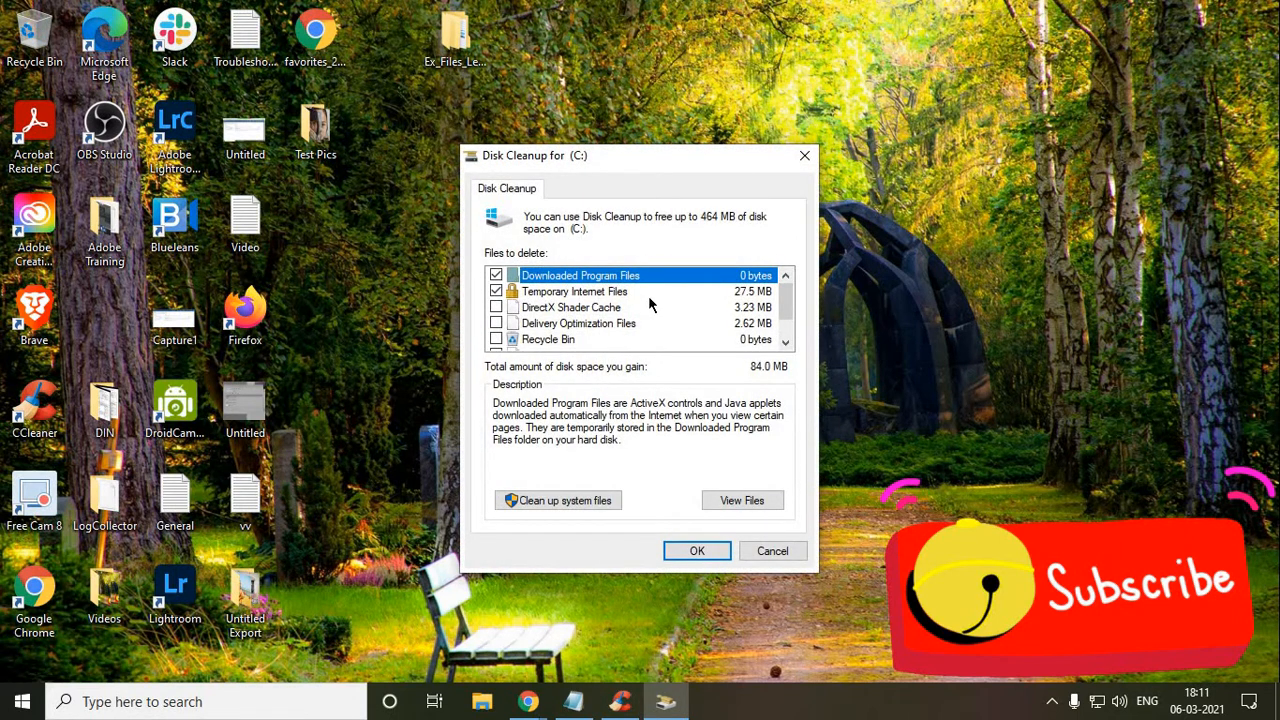
mouse_move(636, 306)
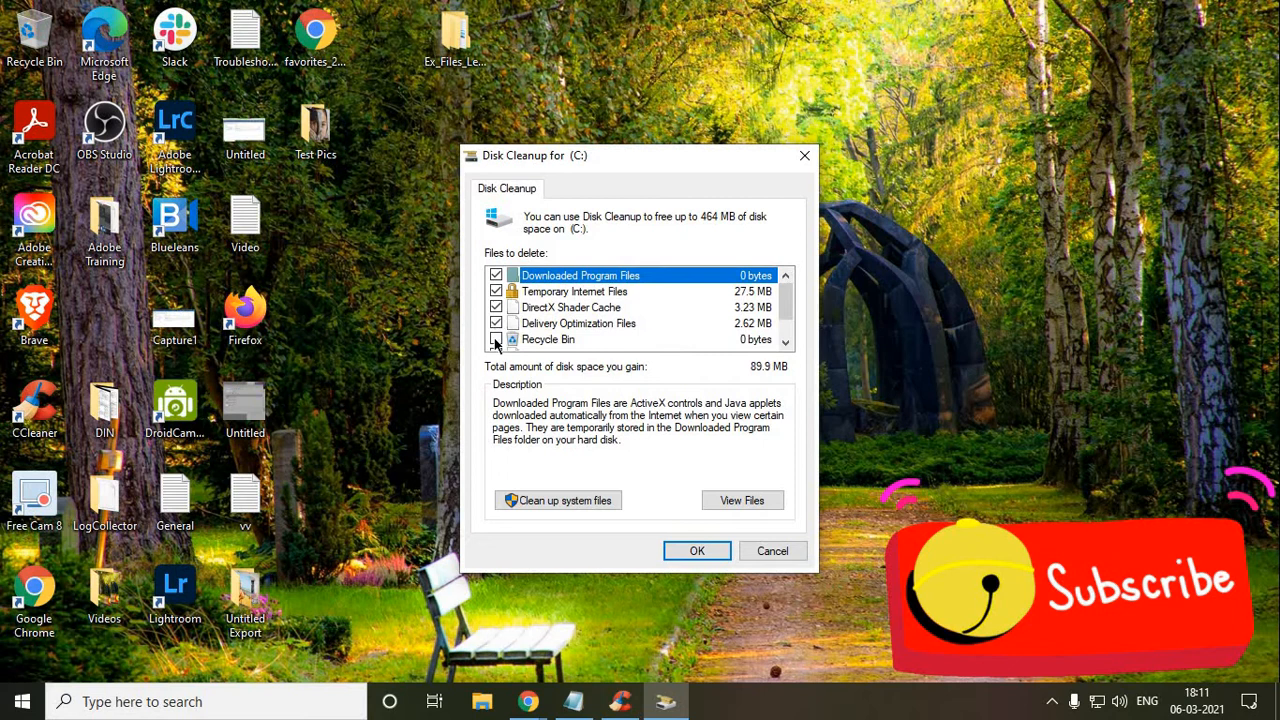
scroll(down, 3)
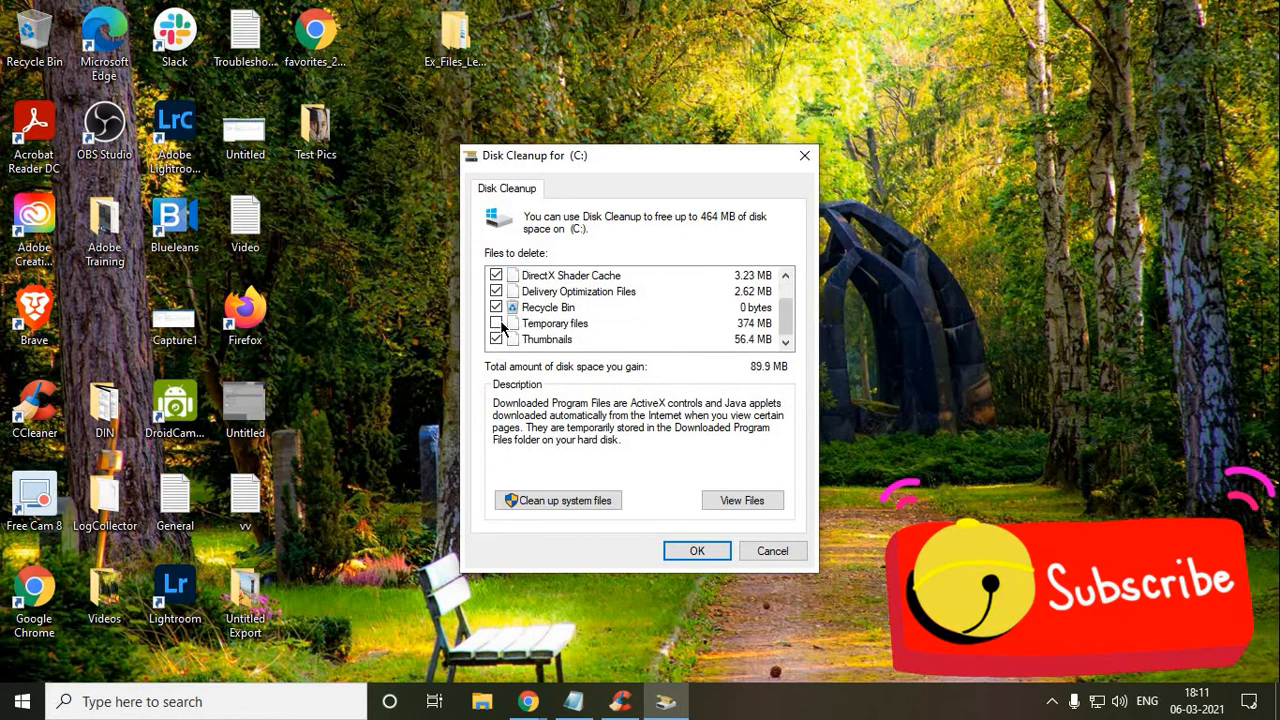
click(496, 324)
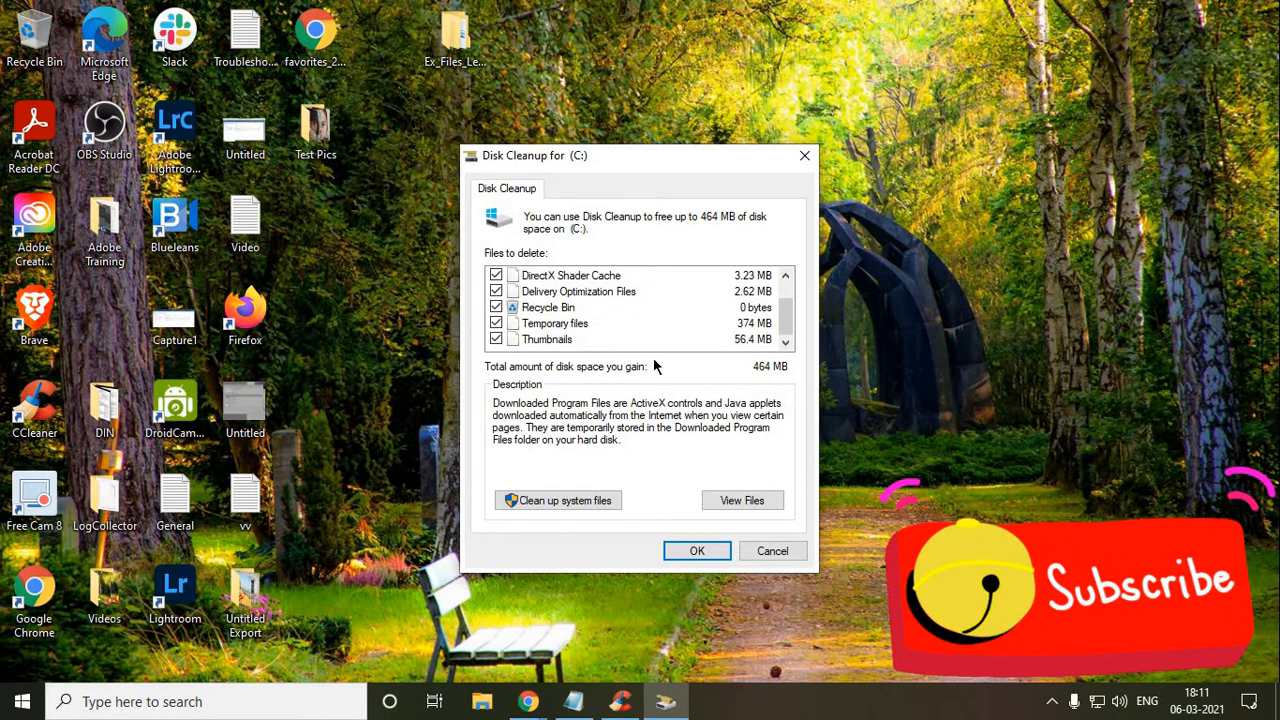
mouse_move(656, 356)
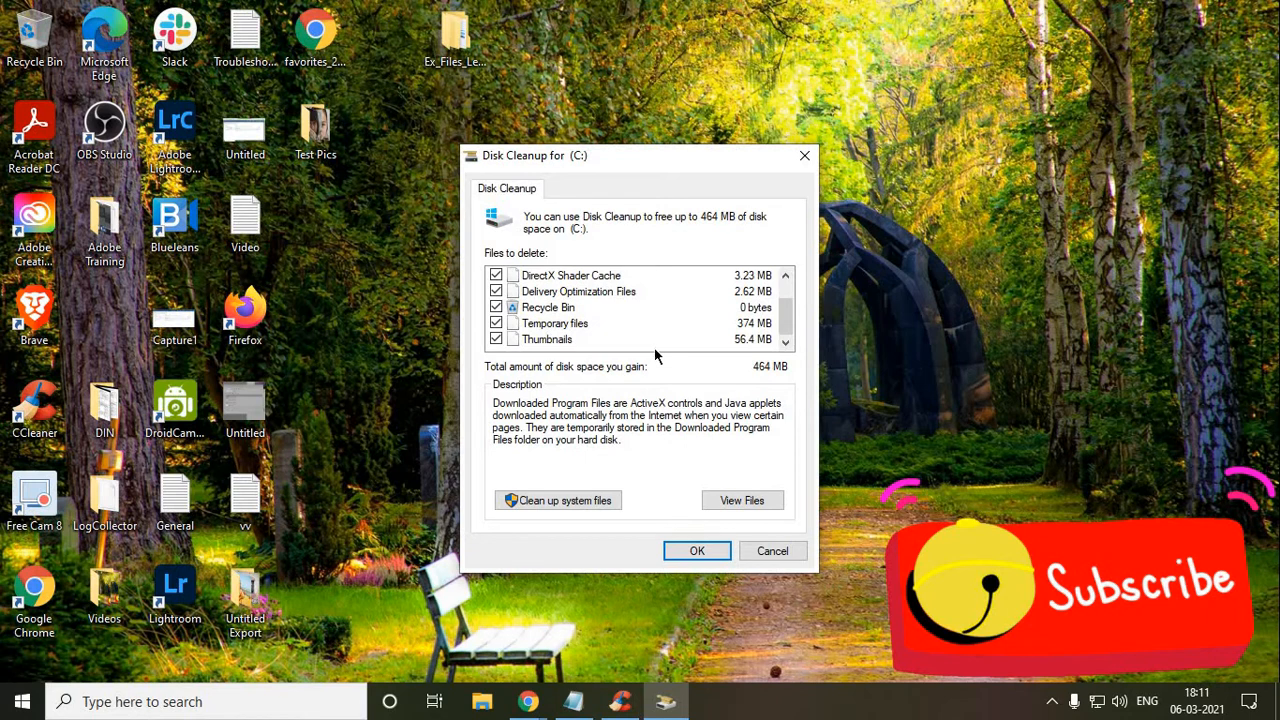
scroll(up, 3)
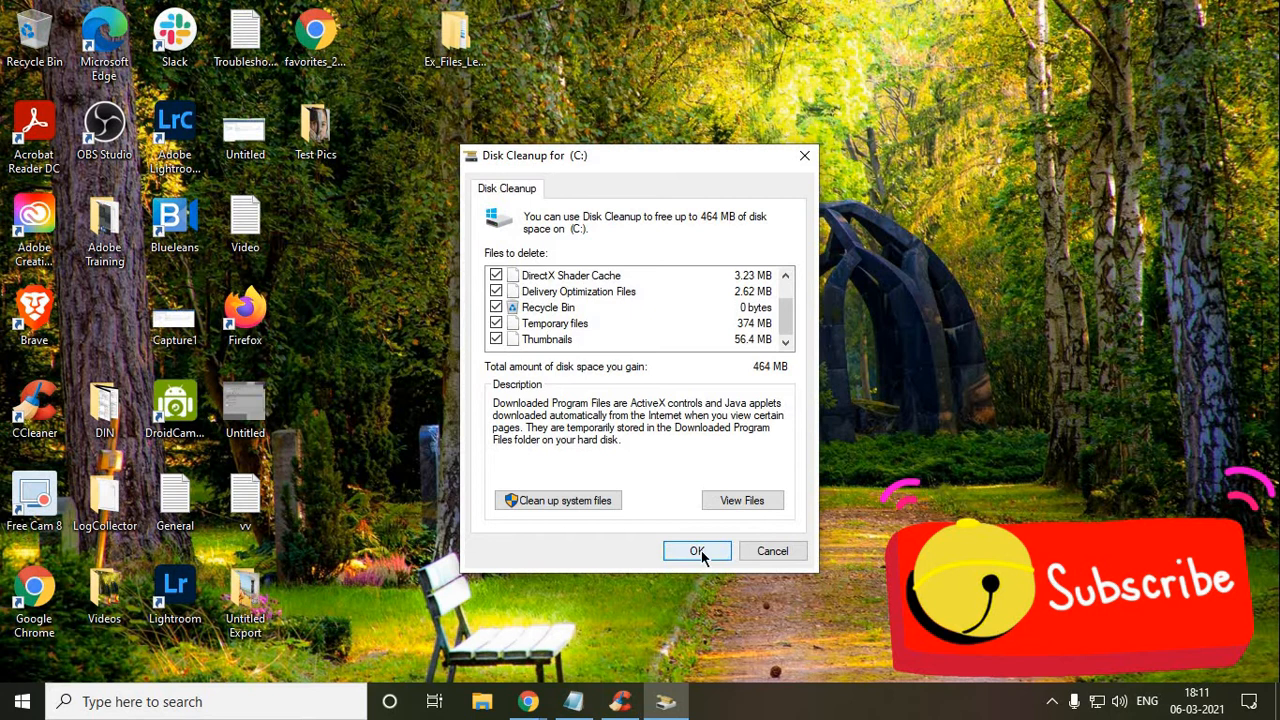
click(696, 550)
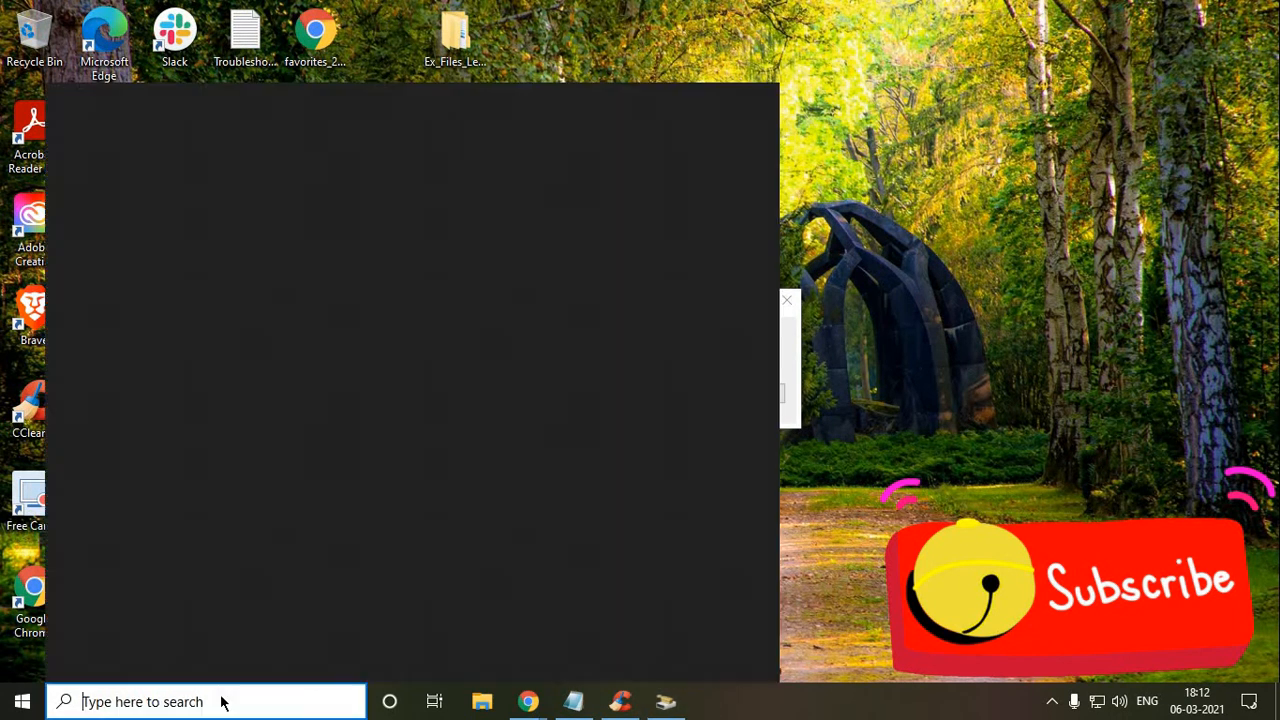
click(200, 702)
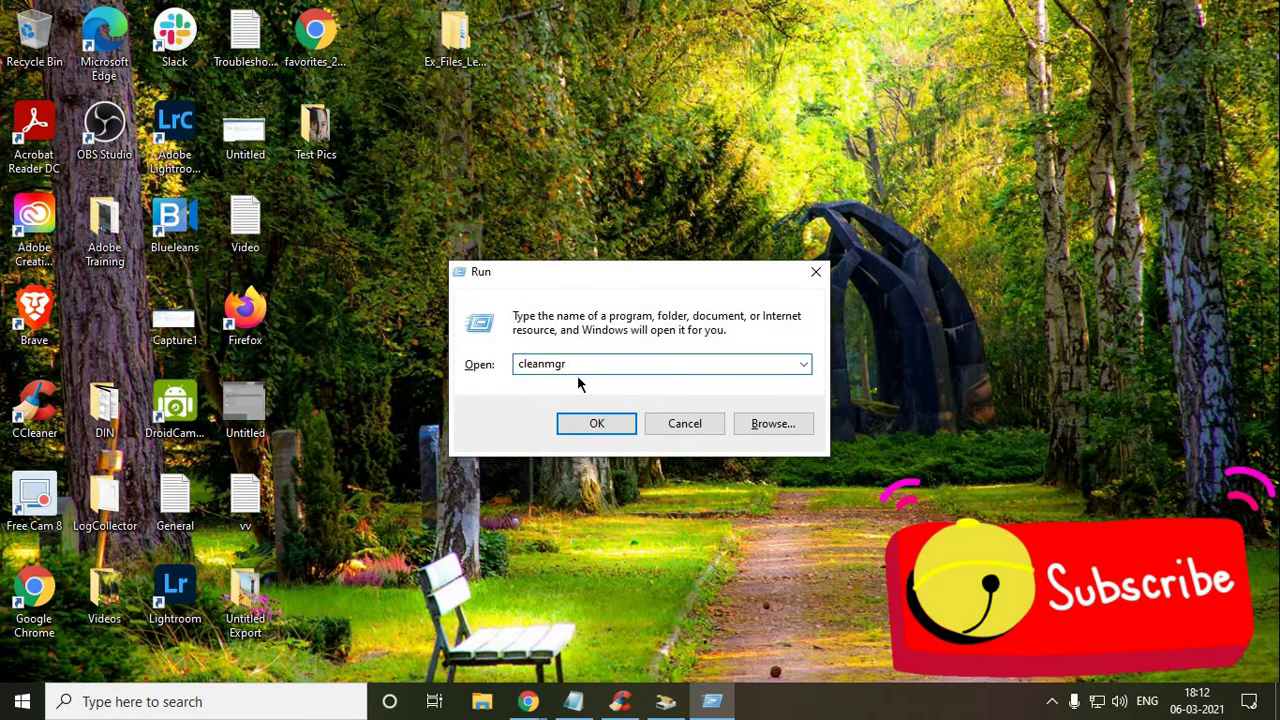
click(596, 424)
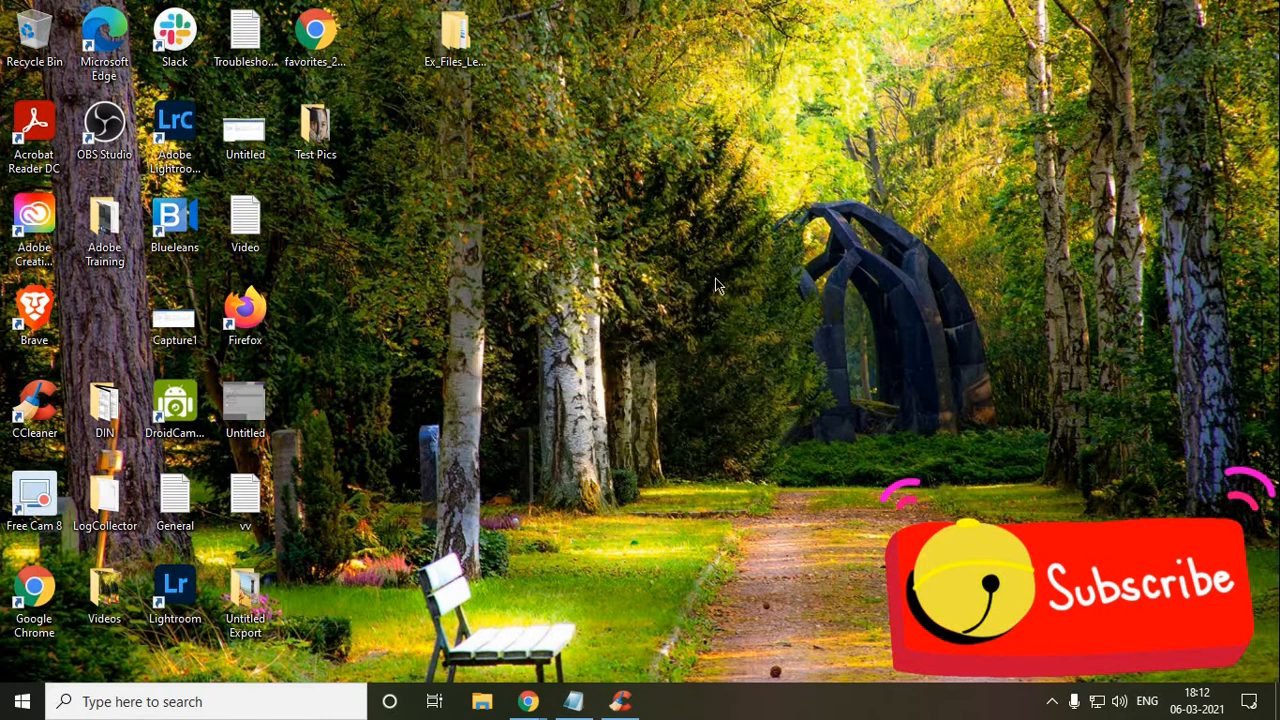
mouse_move(684, 456)
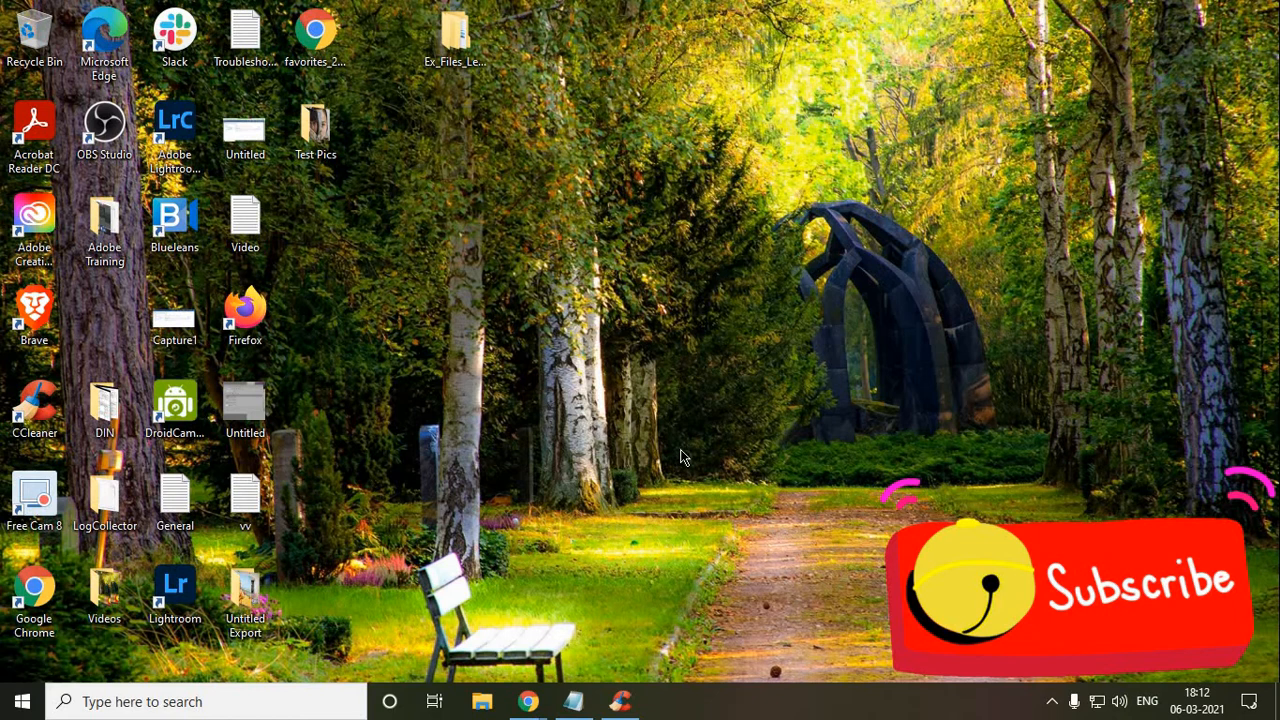
mouse_move(306, 368)
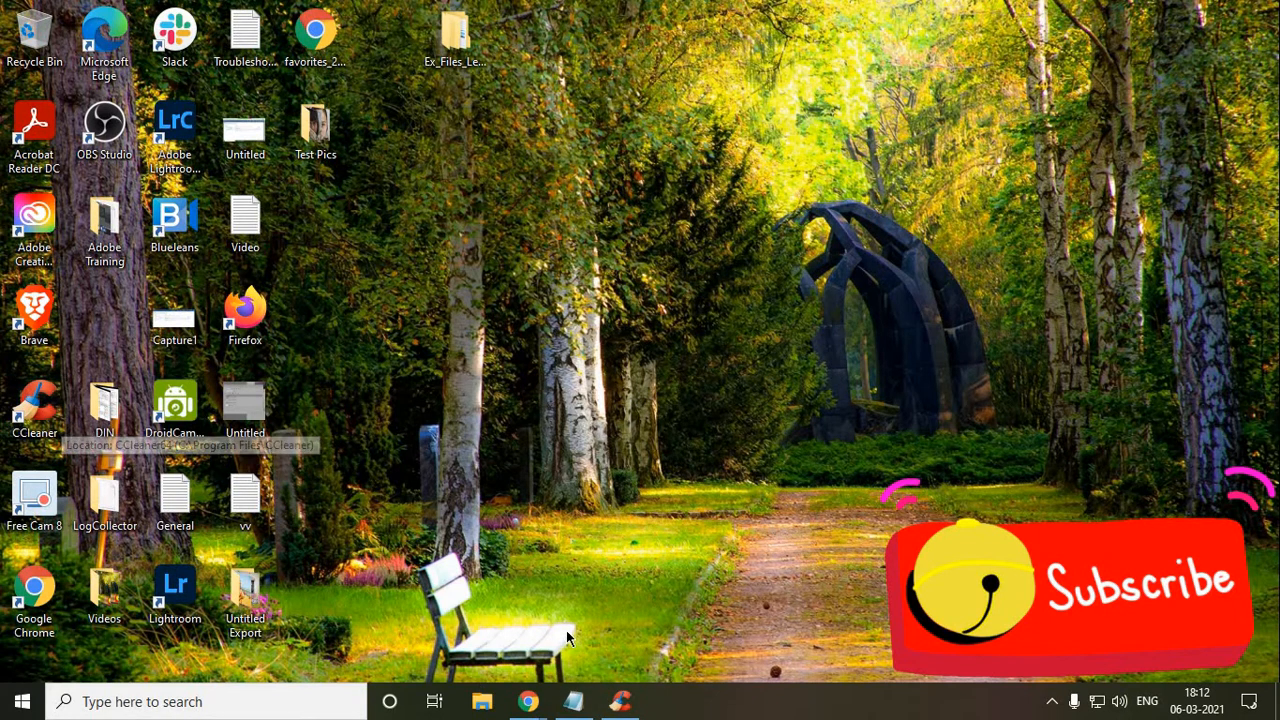
mouse_move(636, 678)
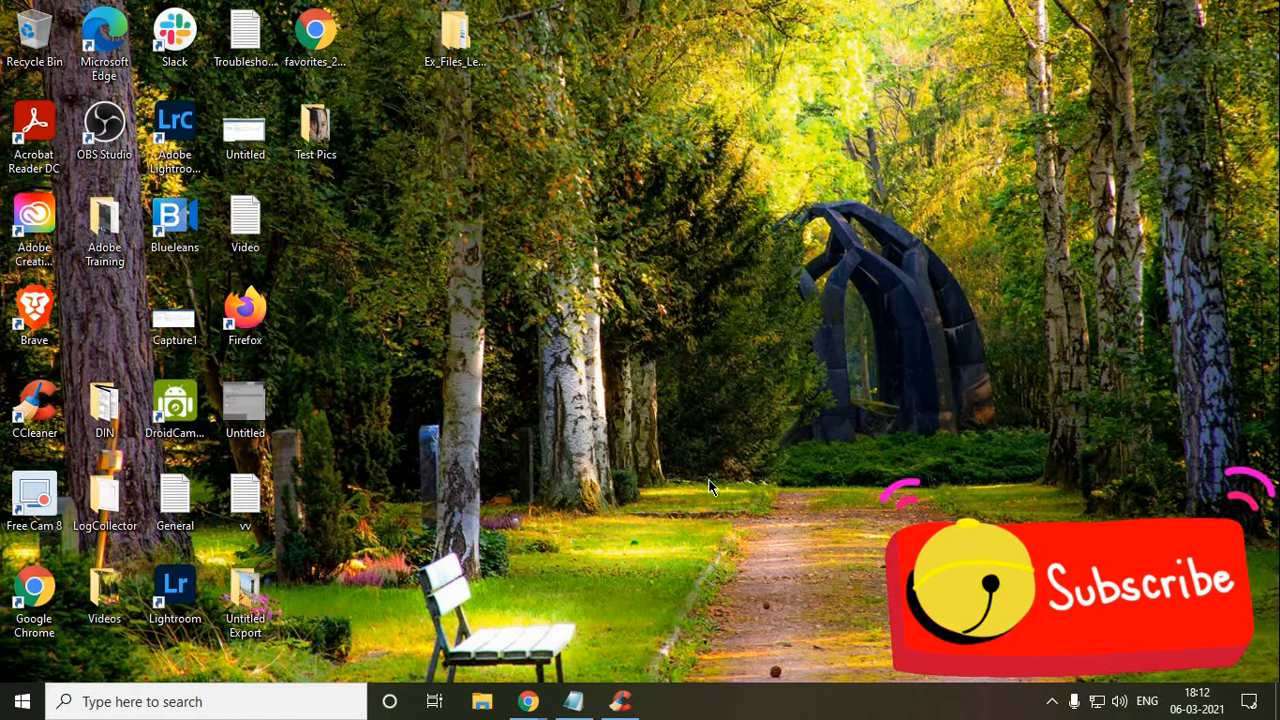
Run CCleaner's Registry scan, which finds 12 issues.
click(620, 700)
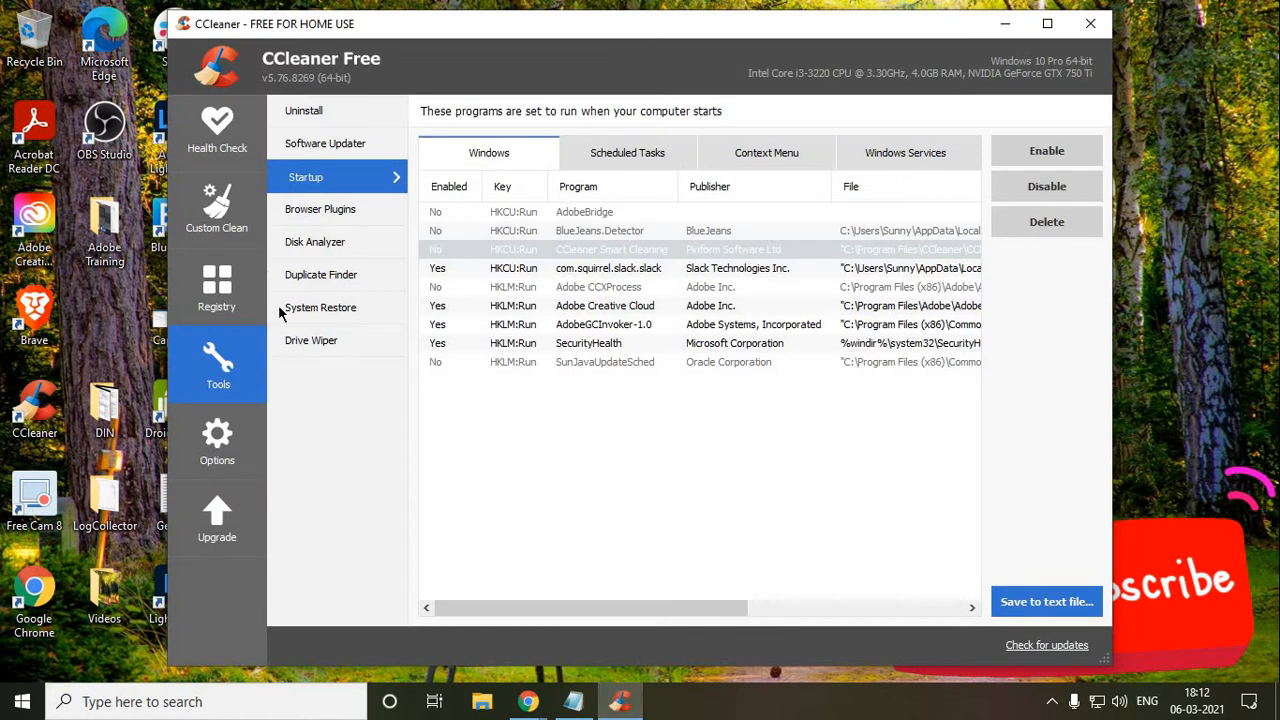
mouse_move(236, 306)
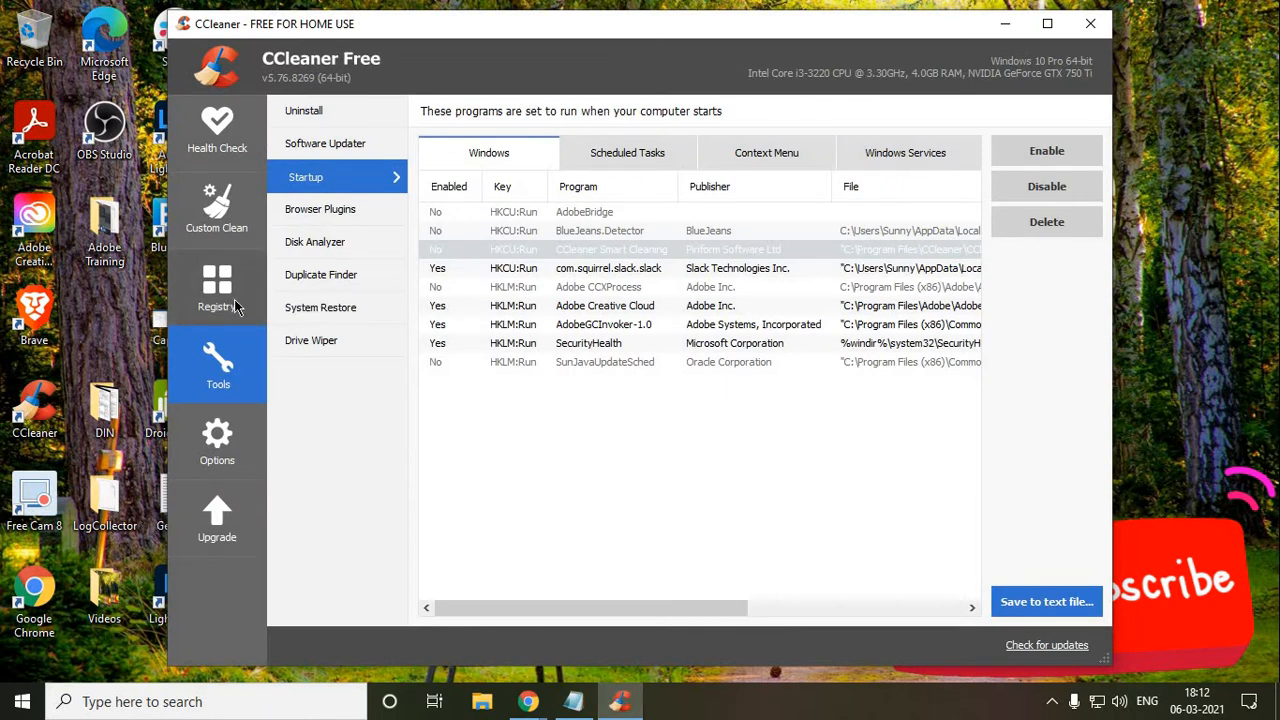
click(216, 290)
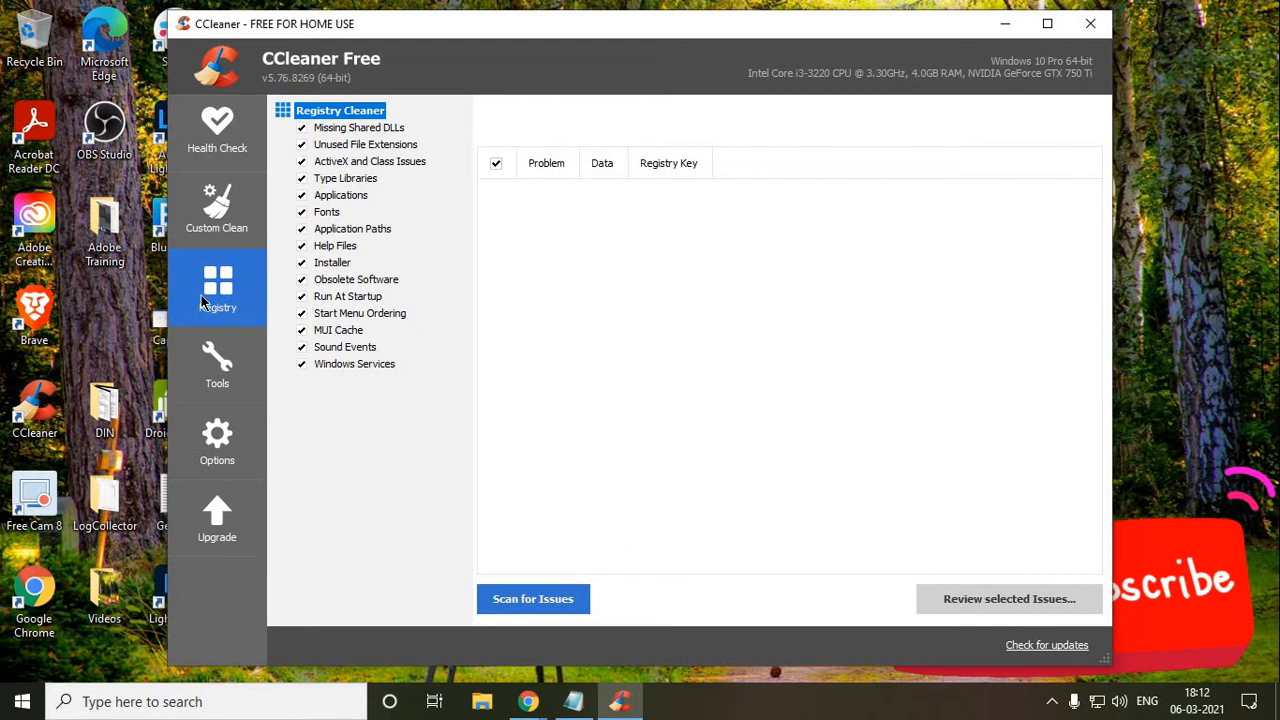
mouse_move(520, 608)
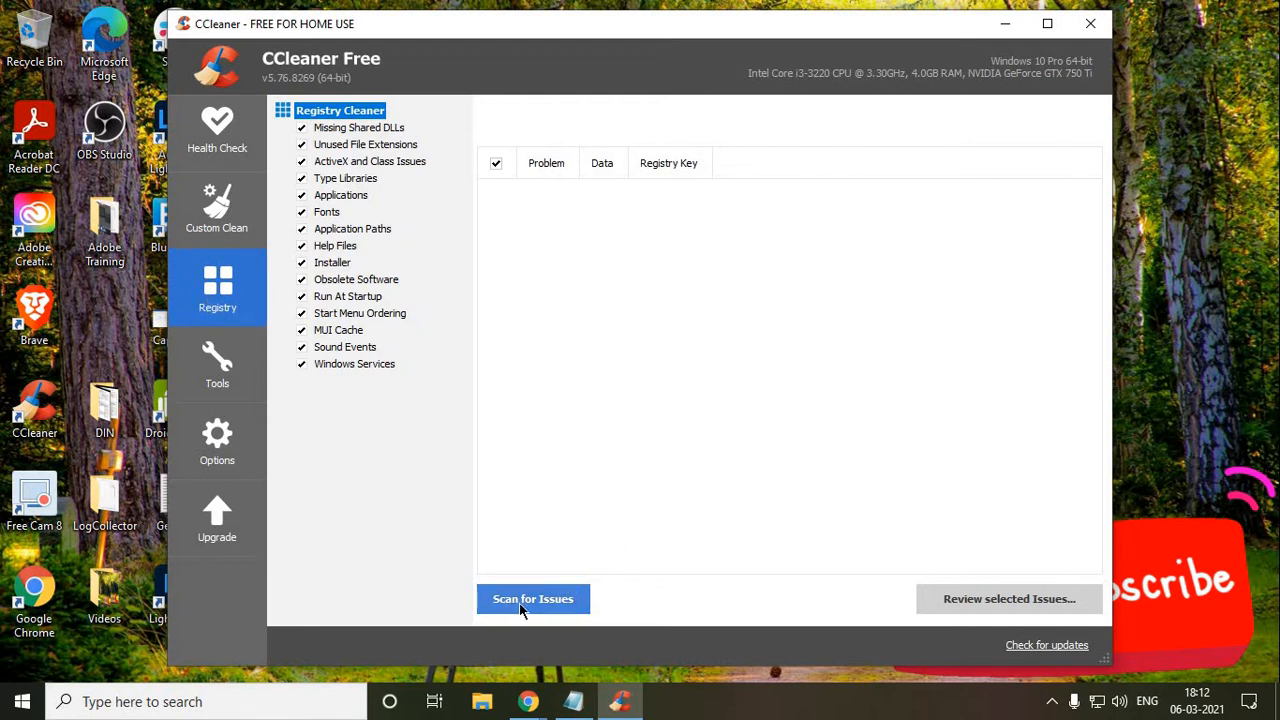
click(532, 600)
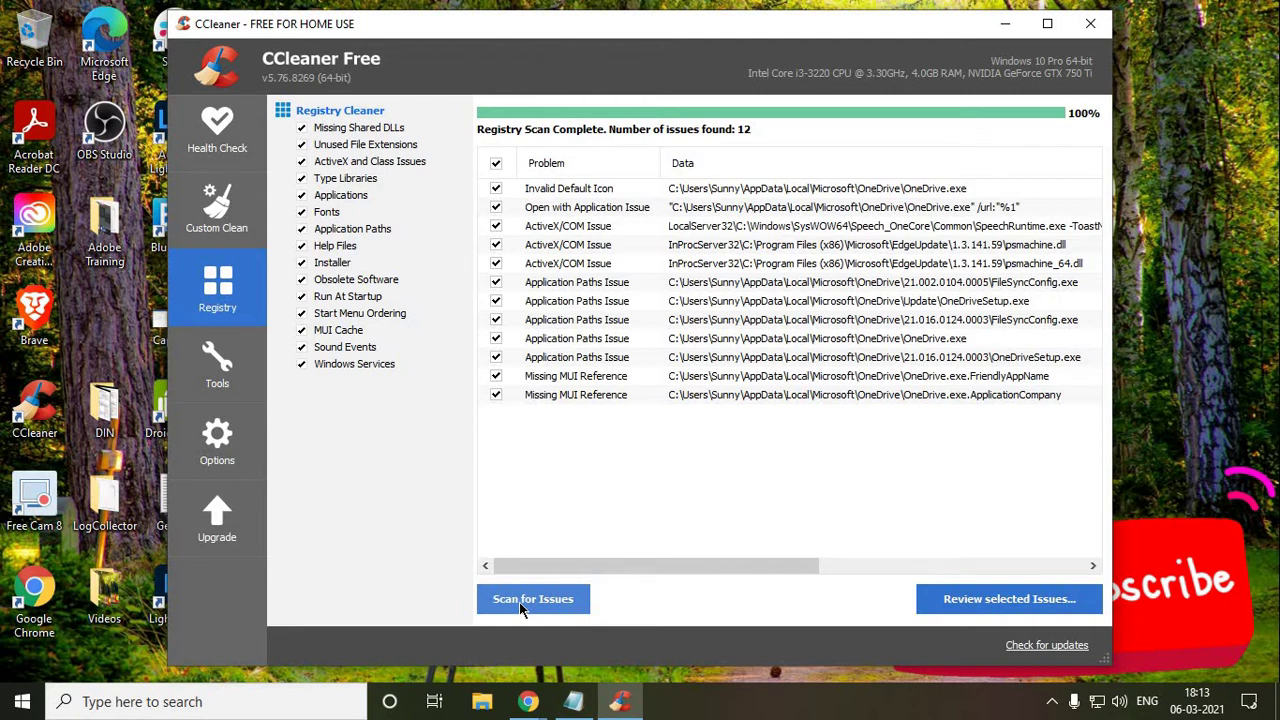
mouse_move(726, 152)
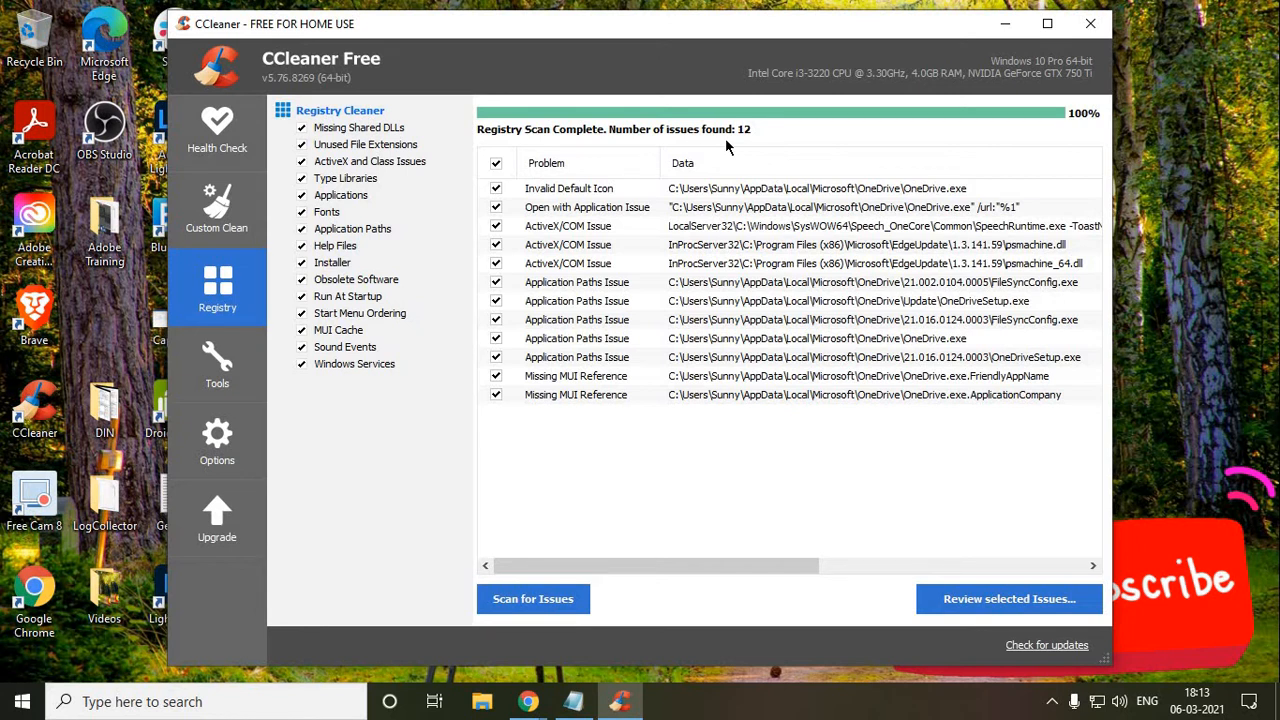
mouse_move(784, 532)
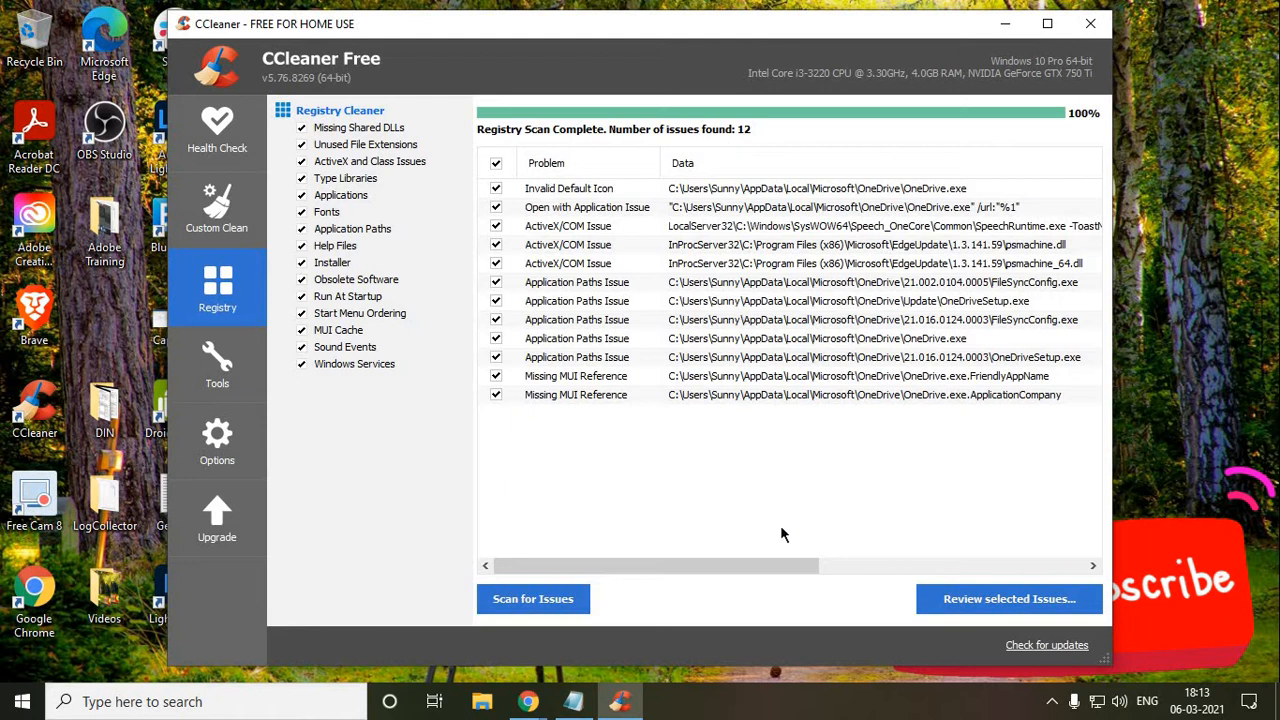
mouse_move(986, 604)
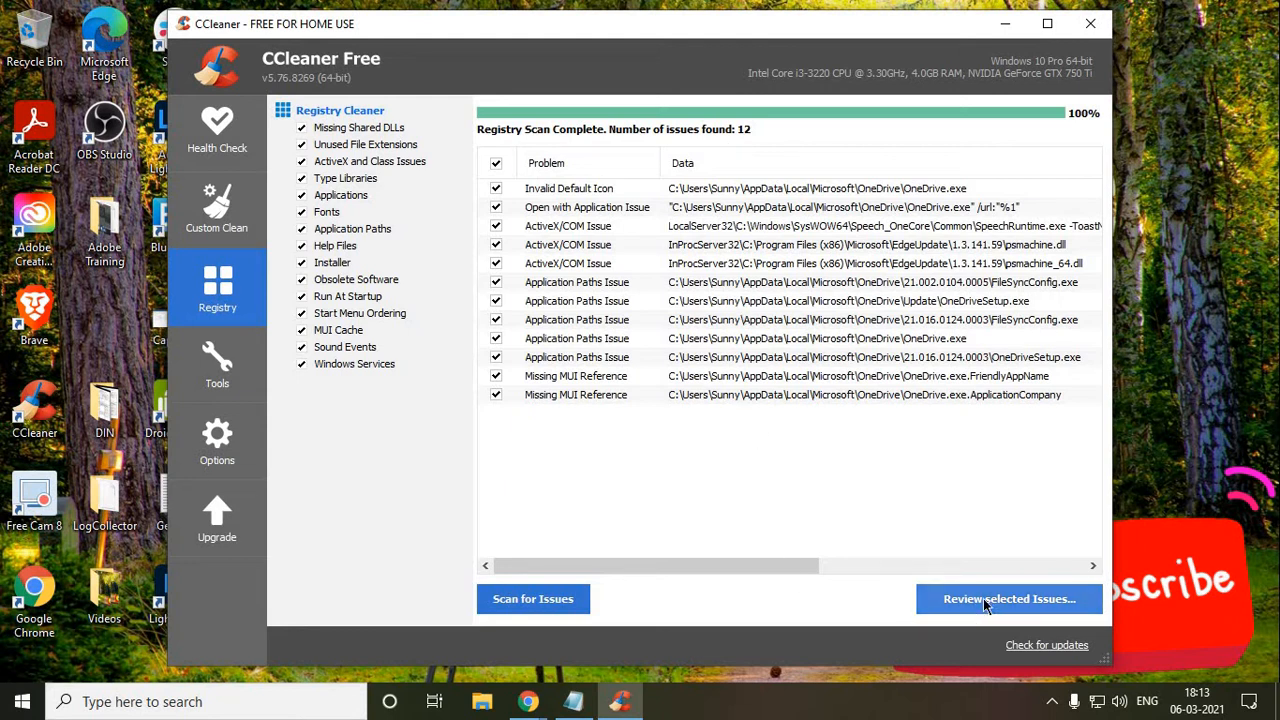
Review and fix all 12 registry issues, declining the registry backup.
click(1008, 600)
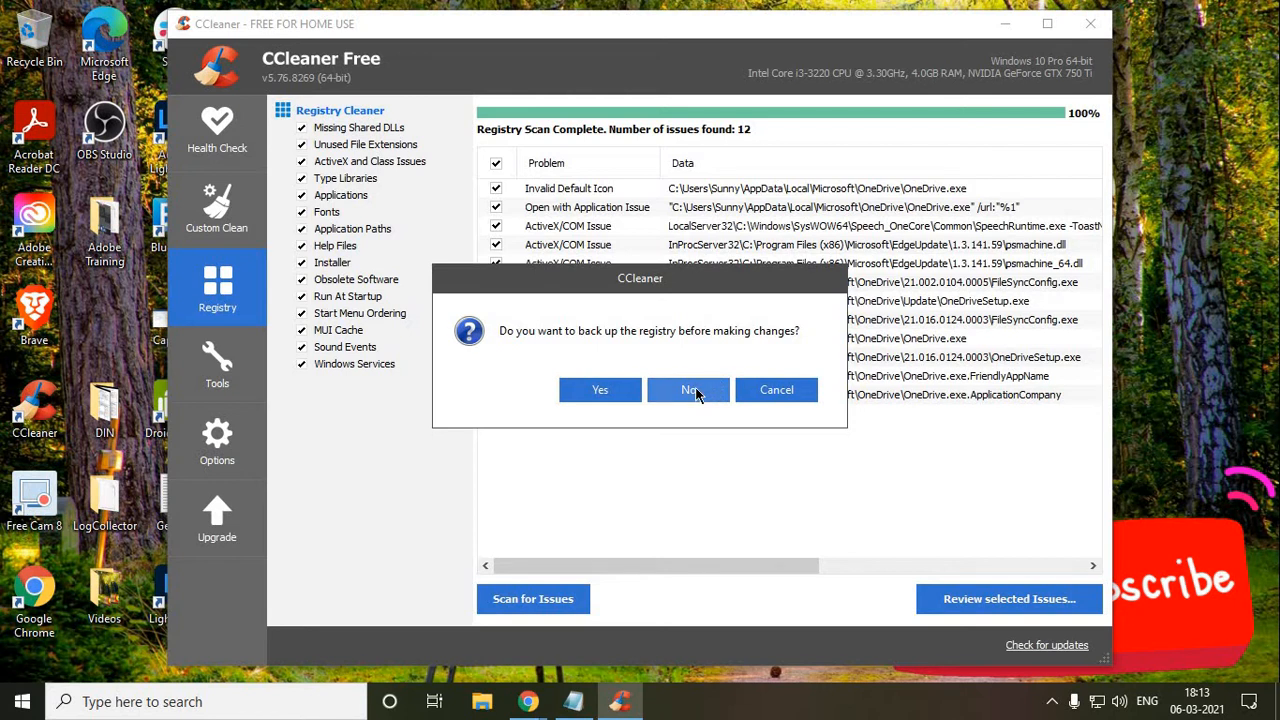
click(688, 388)
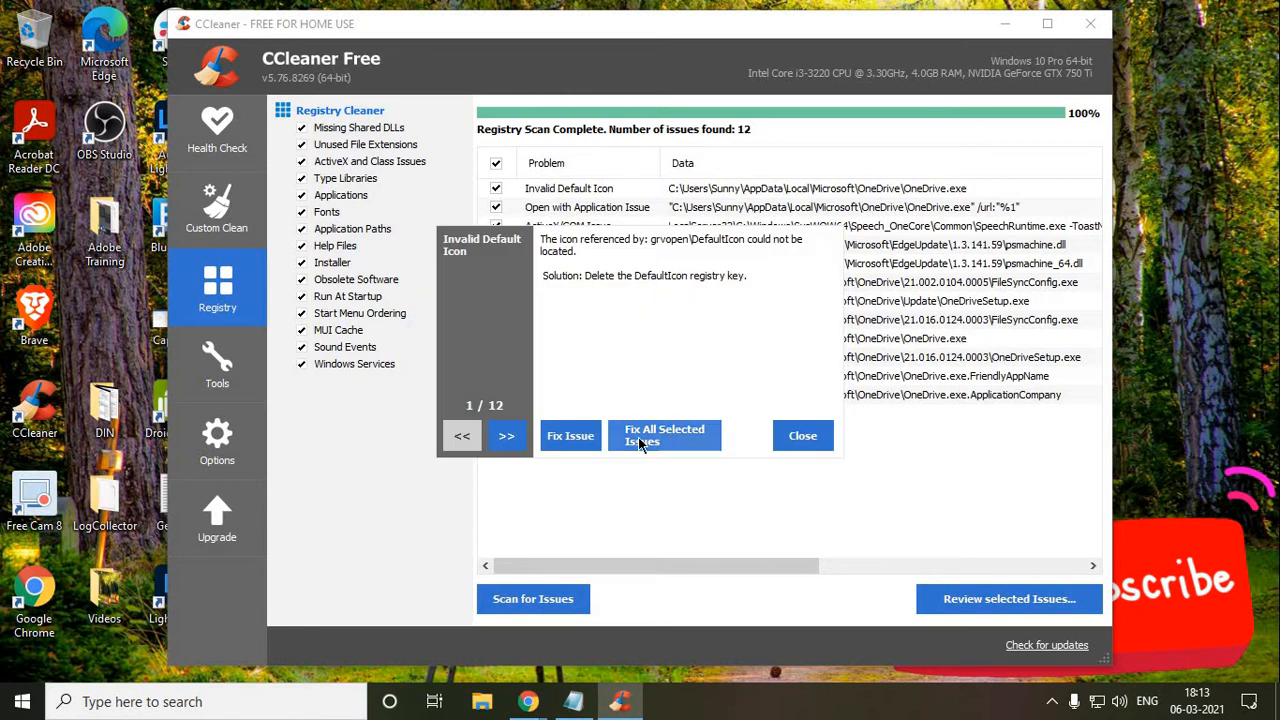
click(664, 436)
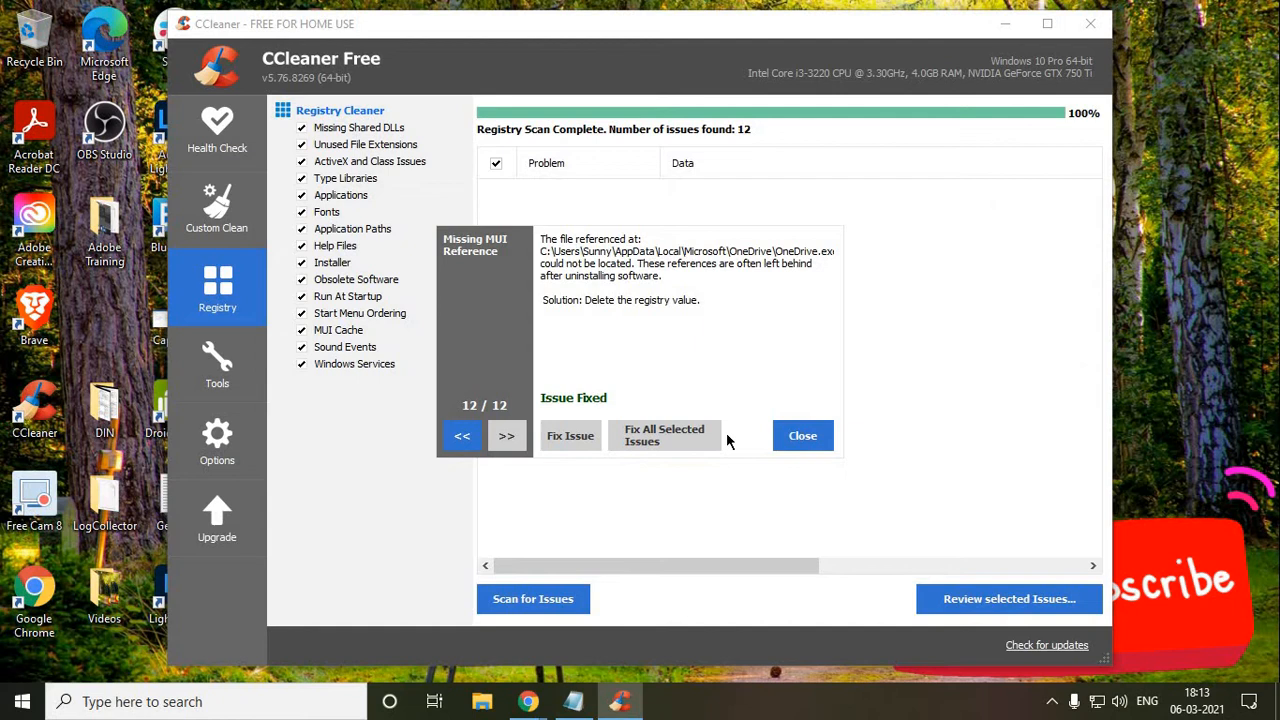
click(802, 436)
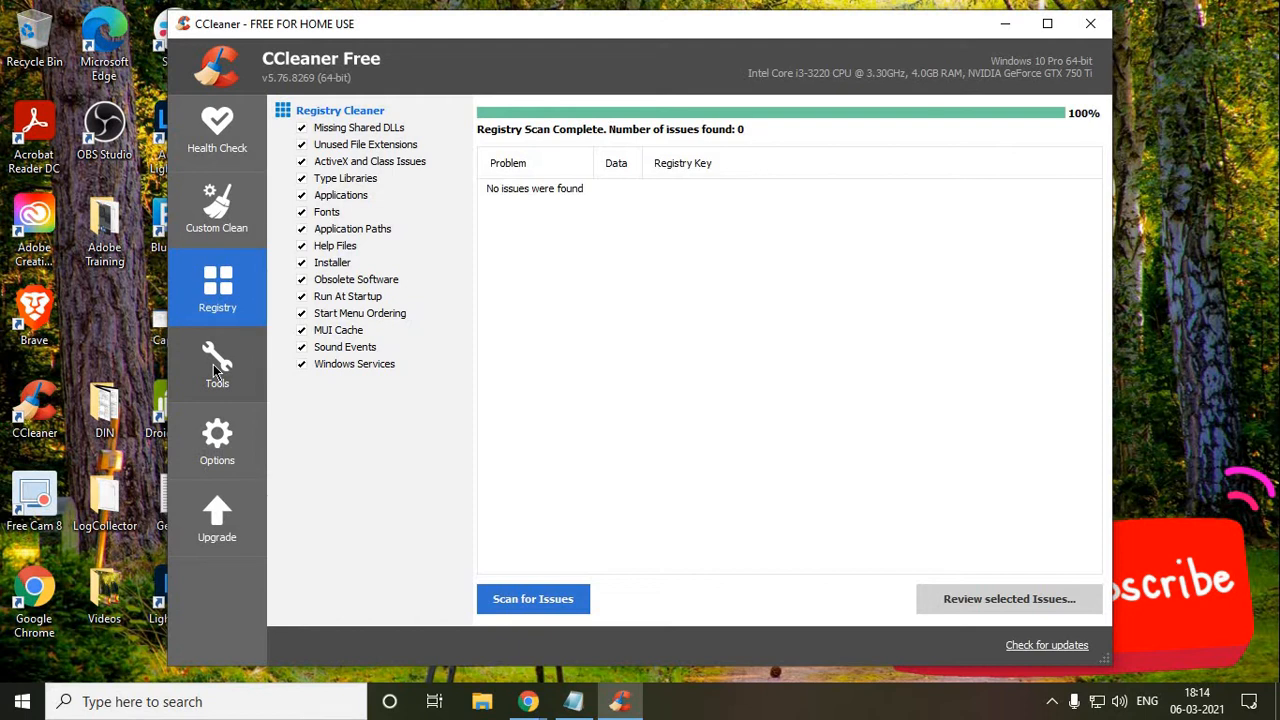
mouse_move(212, 396)
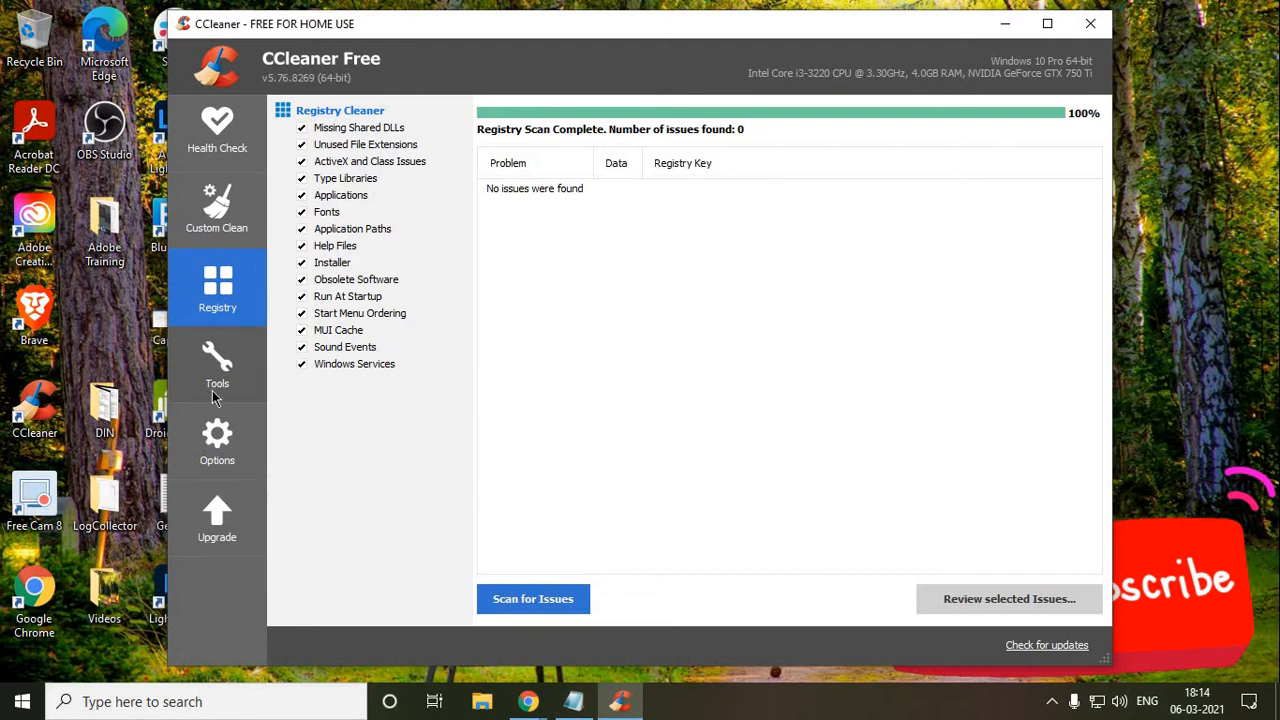
Show the Startup tool's Windows list and select CCleaner Smart Cleaning.
click(216, 364)
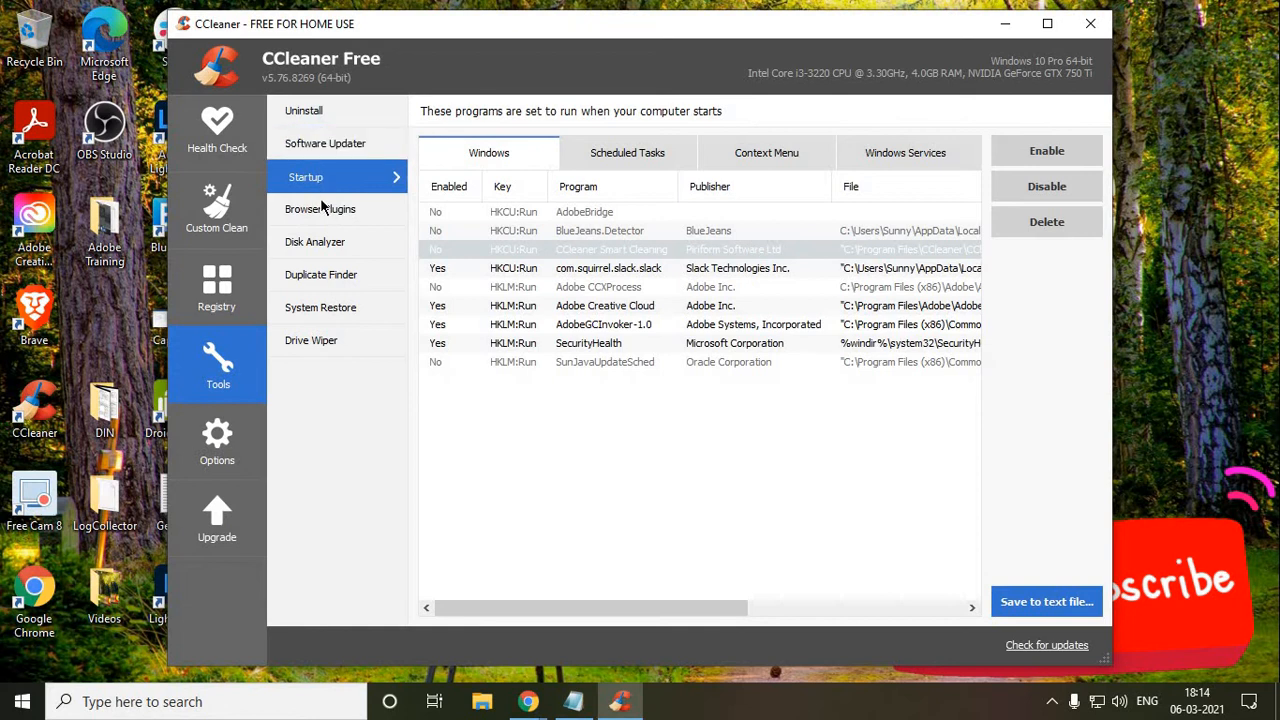
mouse_move(336, 190)
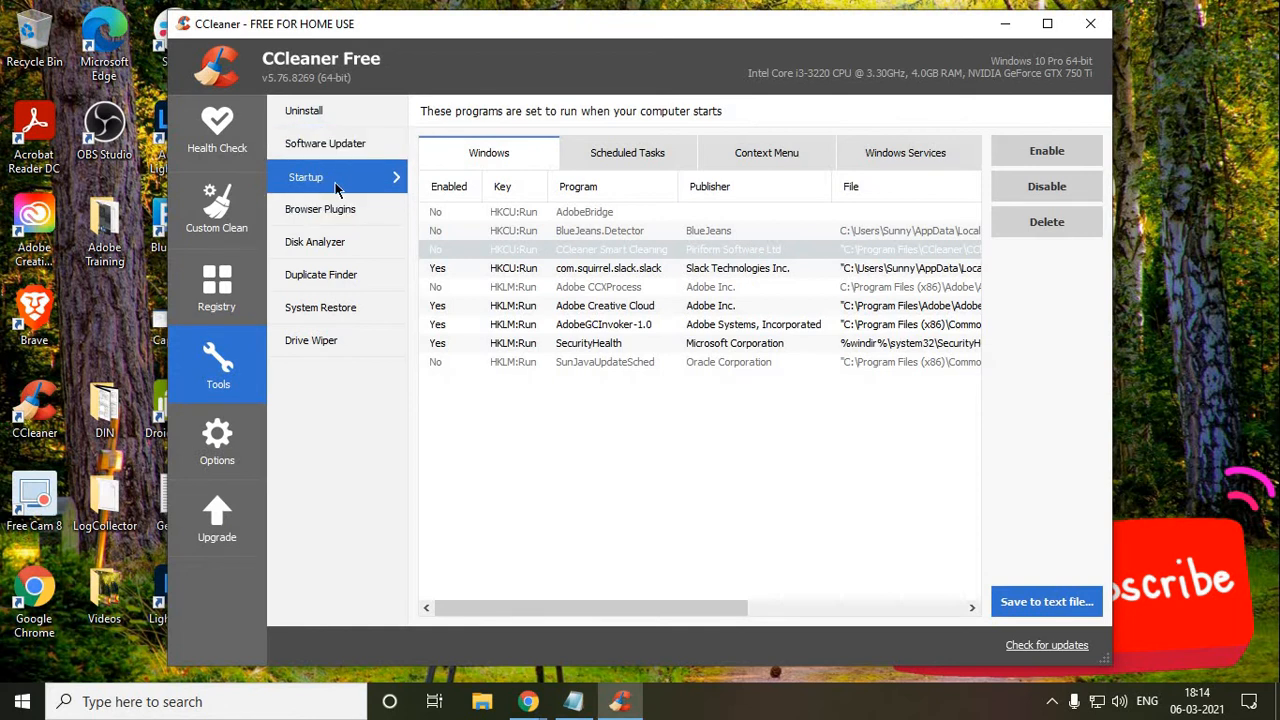
mouse_move(508, 190)
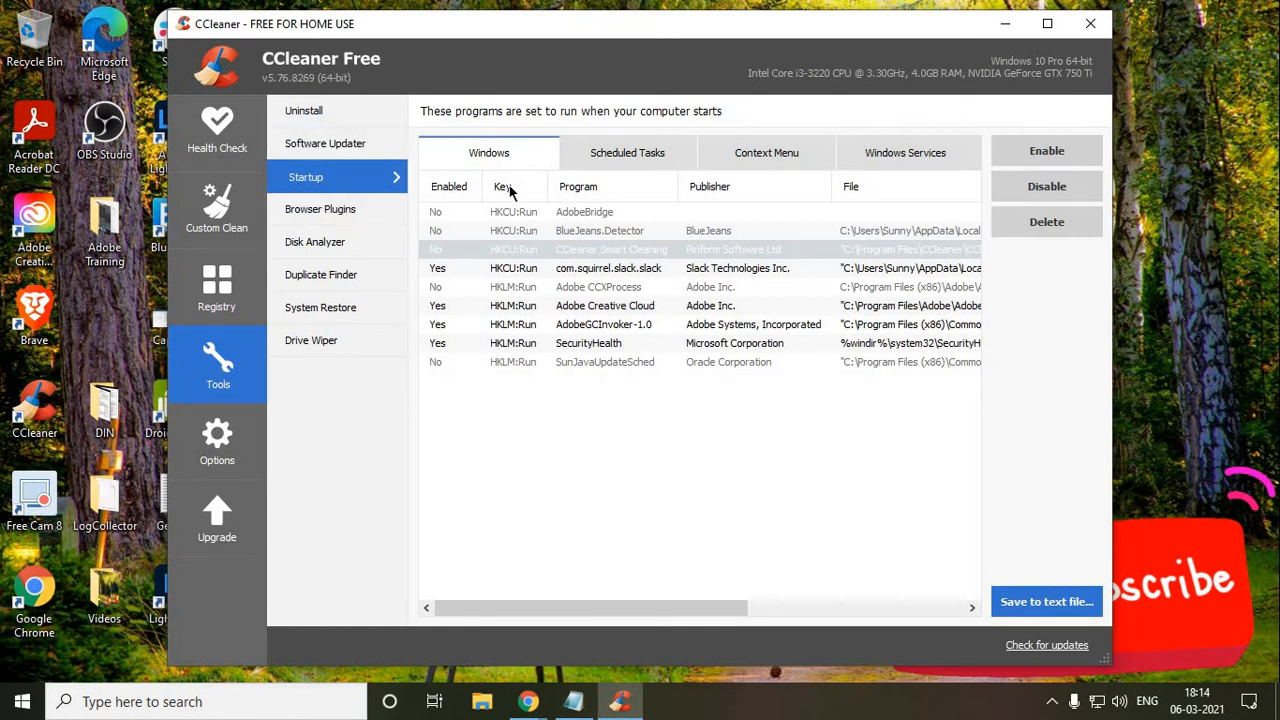
mouse_move(664, 300)
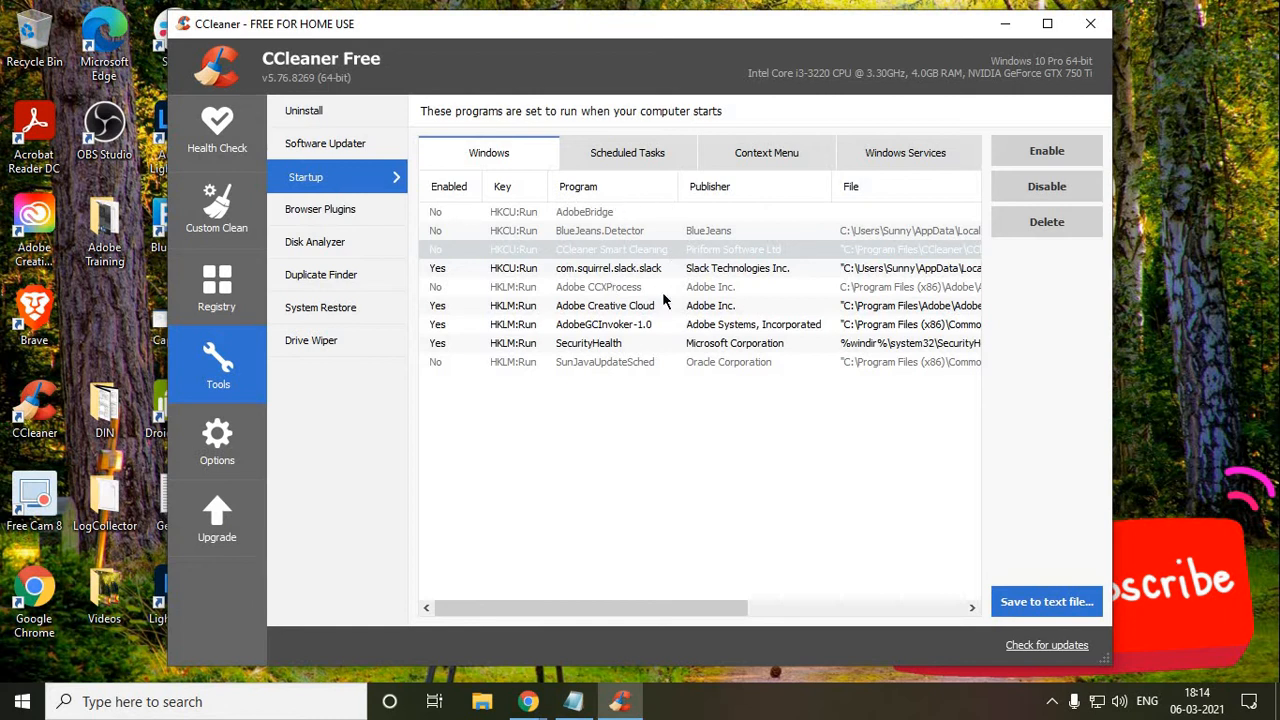
click(610, 248)
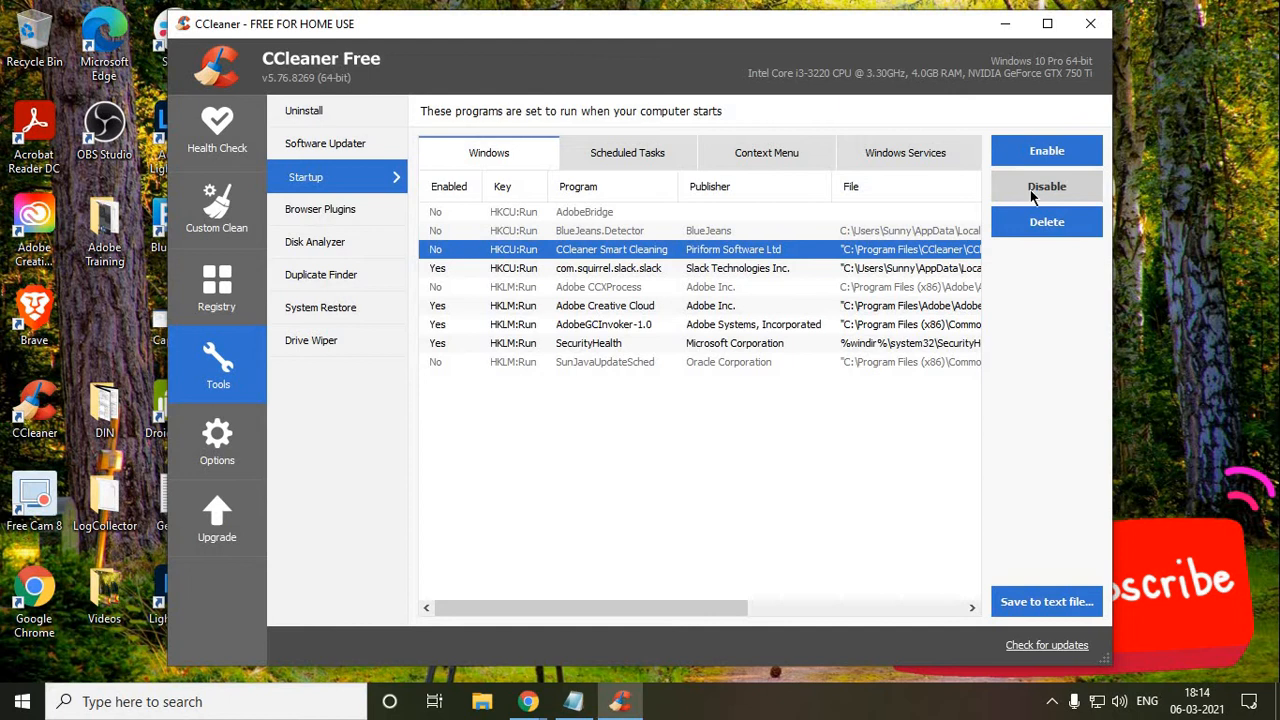
mouse_move(616, 248)
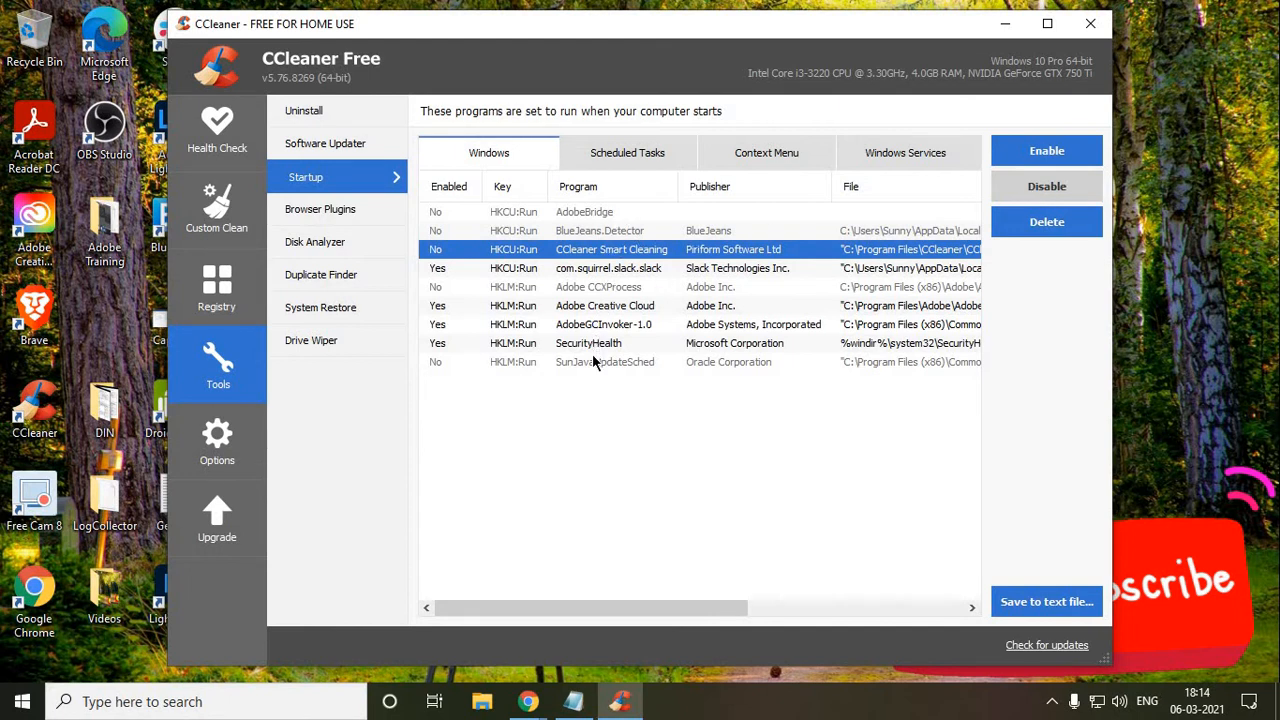
mouse_move(756, 260)
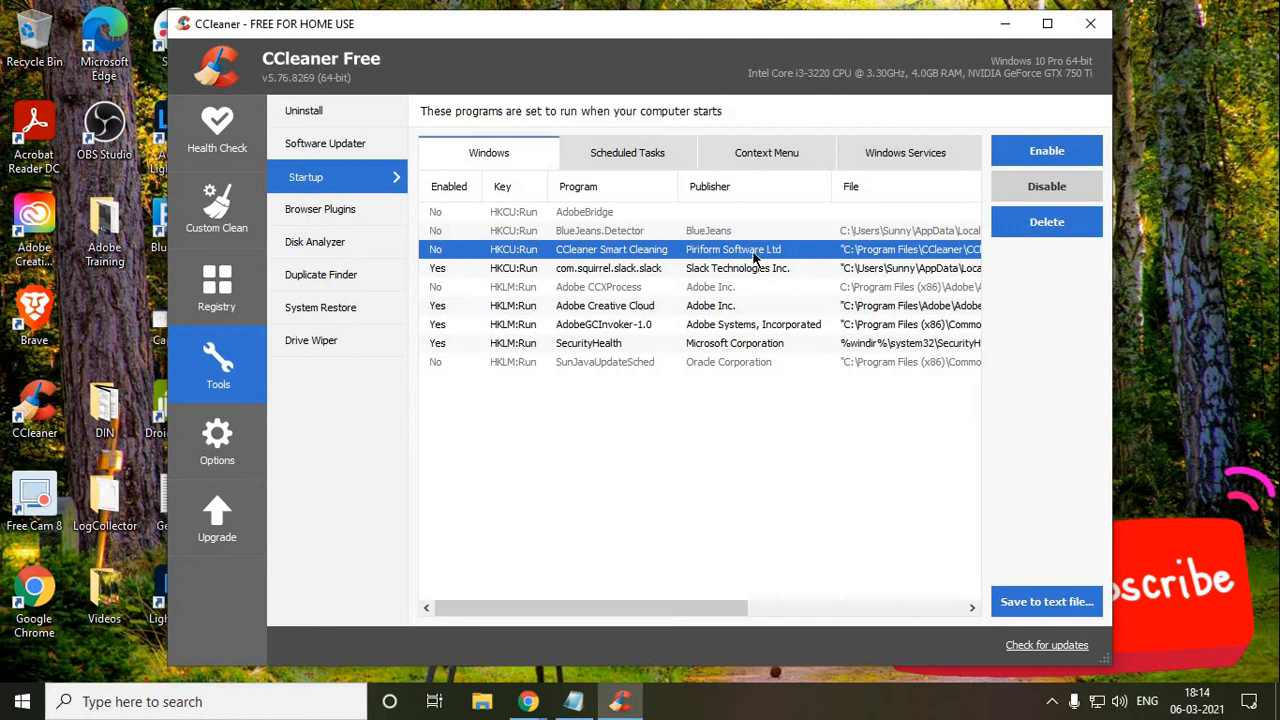
mouse_move(748, 334)
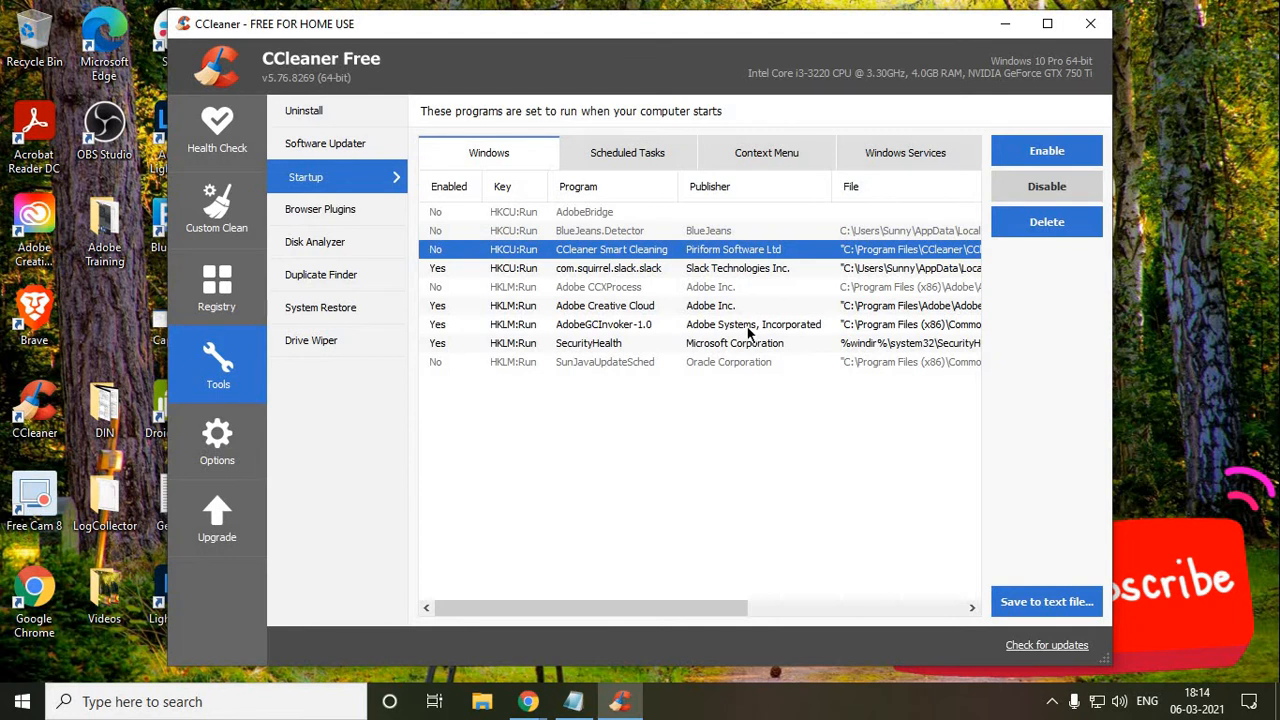
mouse_move(602, 234)
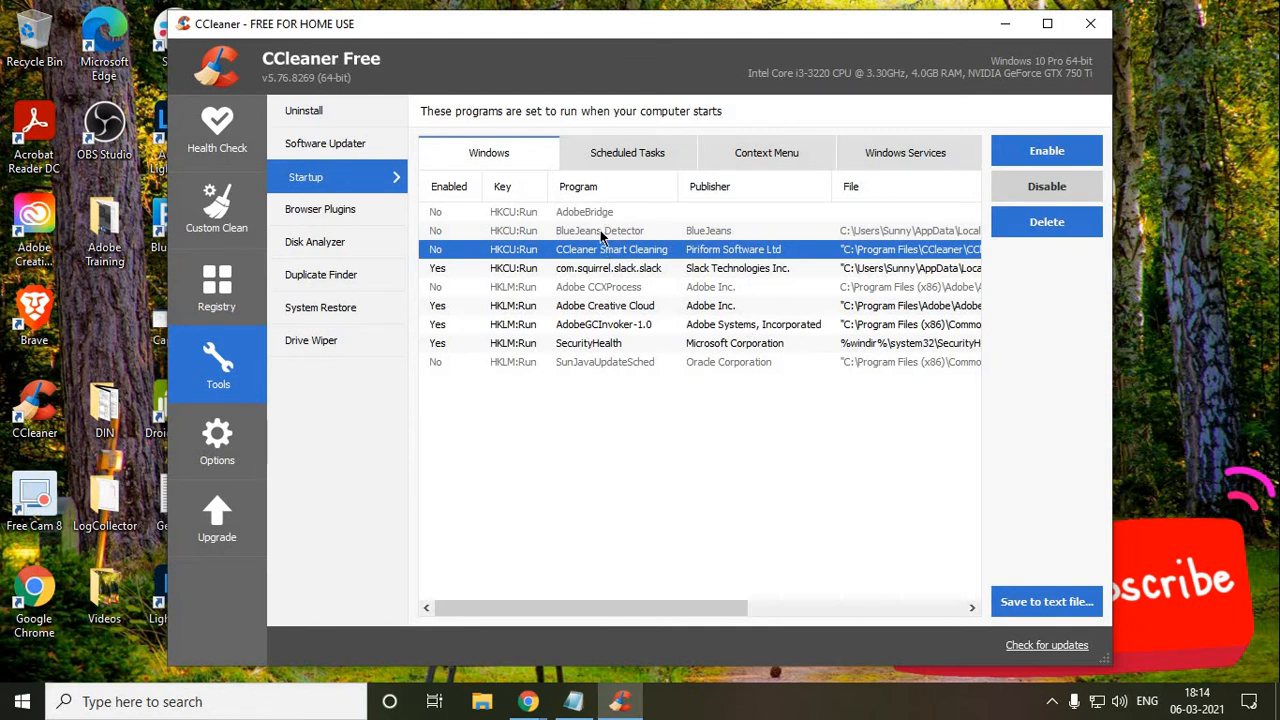
mouse_move(984, 200)
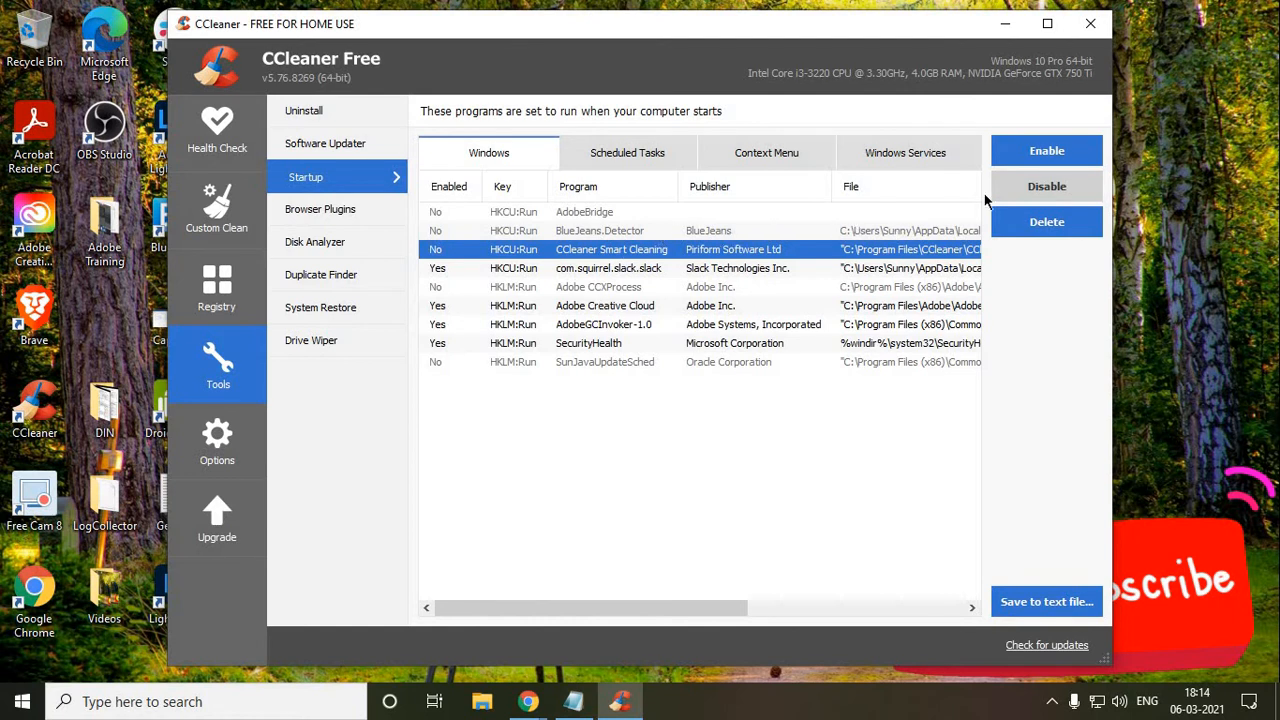
mouse_move(616, 340)
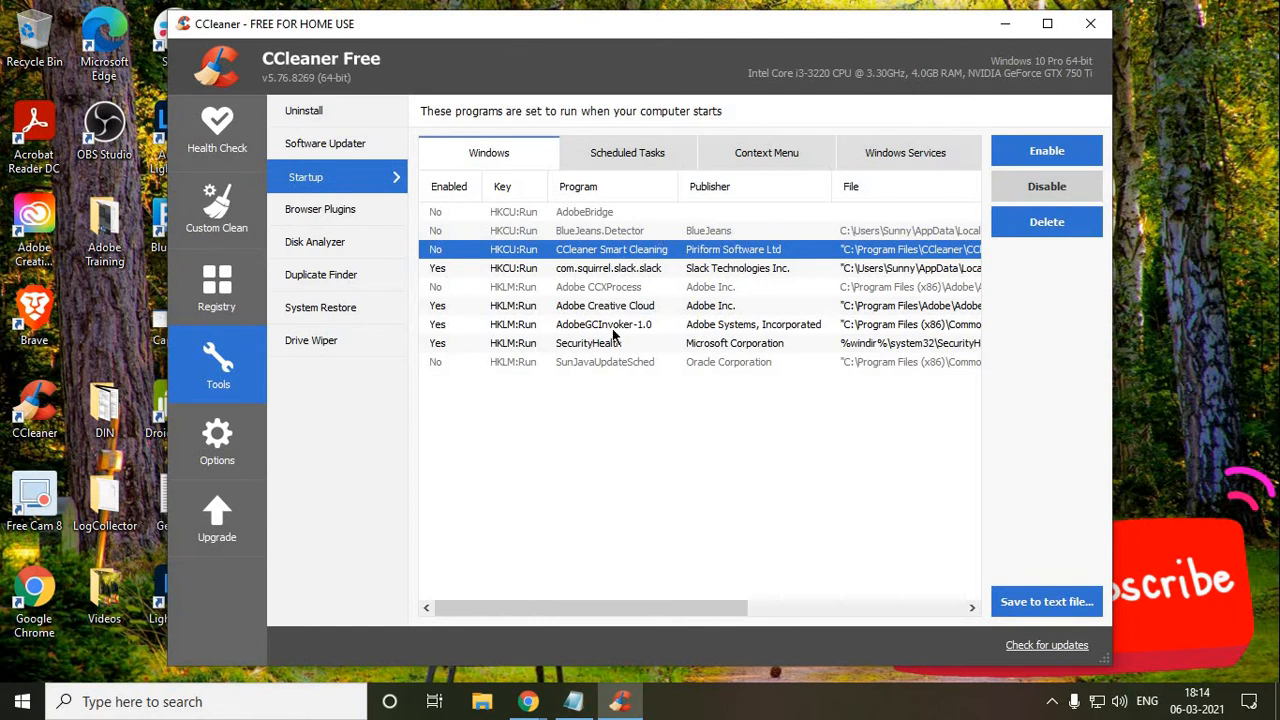
mouse_move(124, 228)
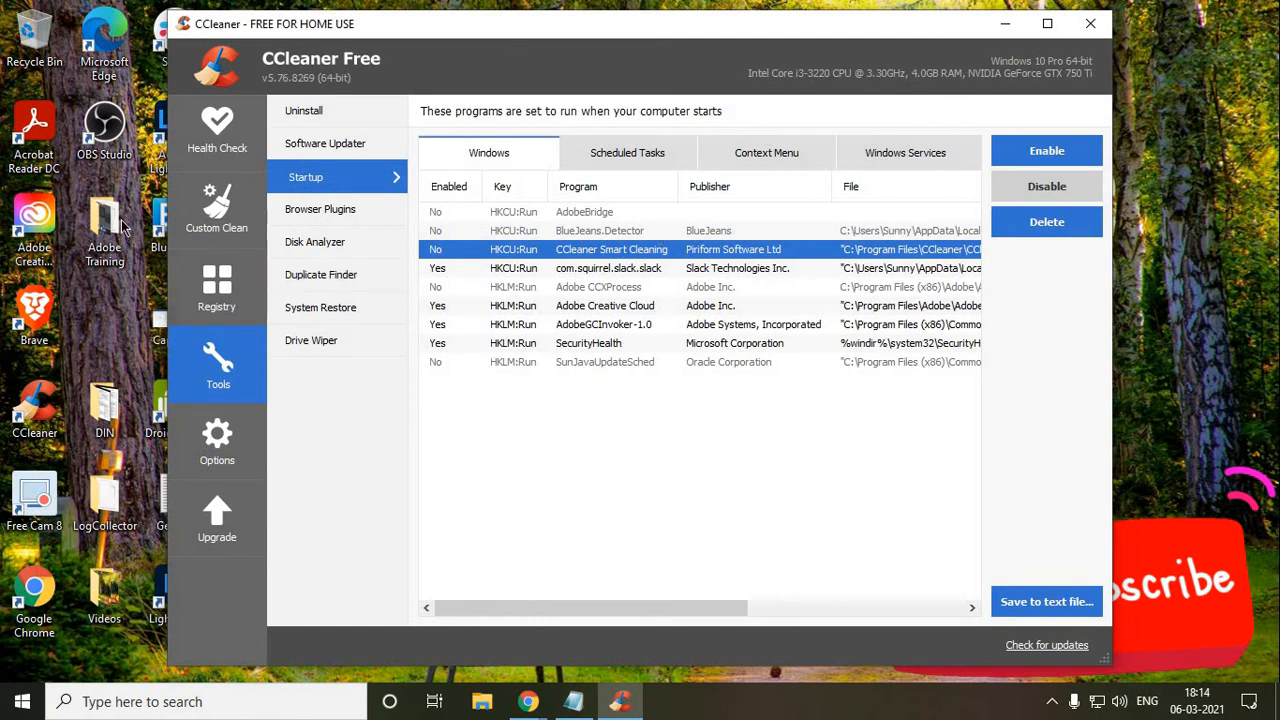
Analyse junk files in Custom Clean, allowing Google Chrome to be closed.
click(216, 210)
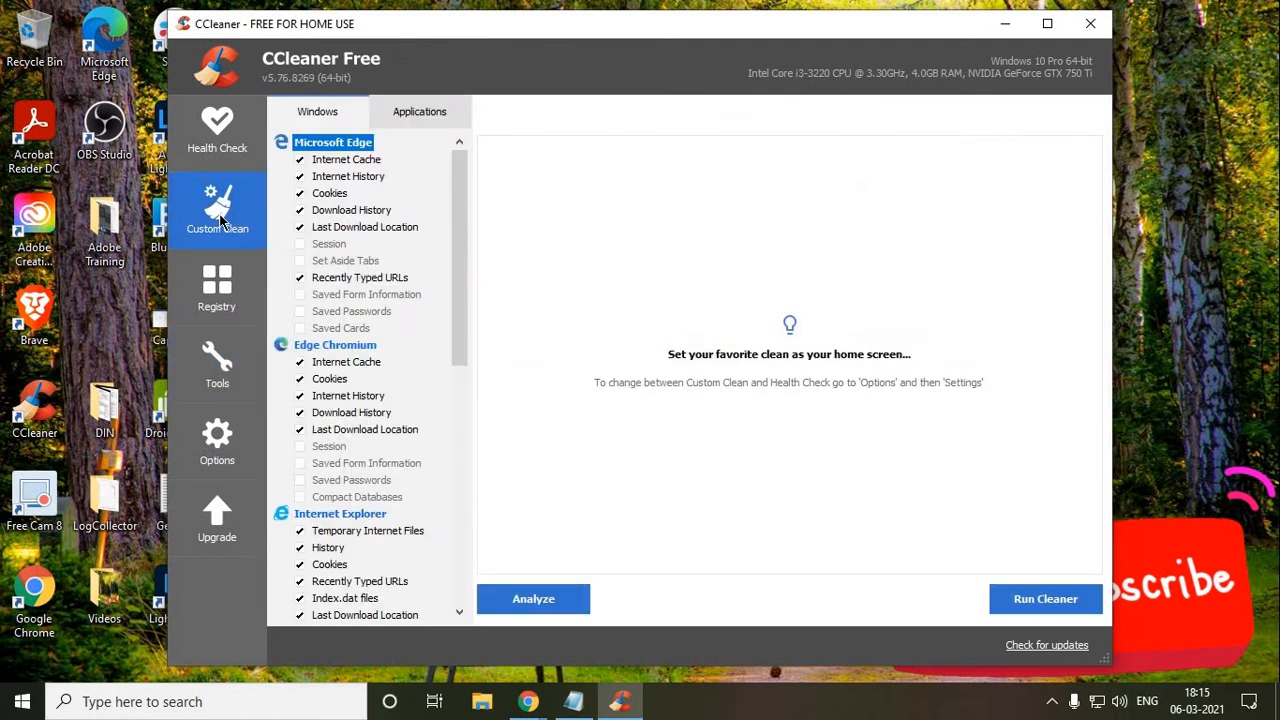
mouse_move(348, 396)
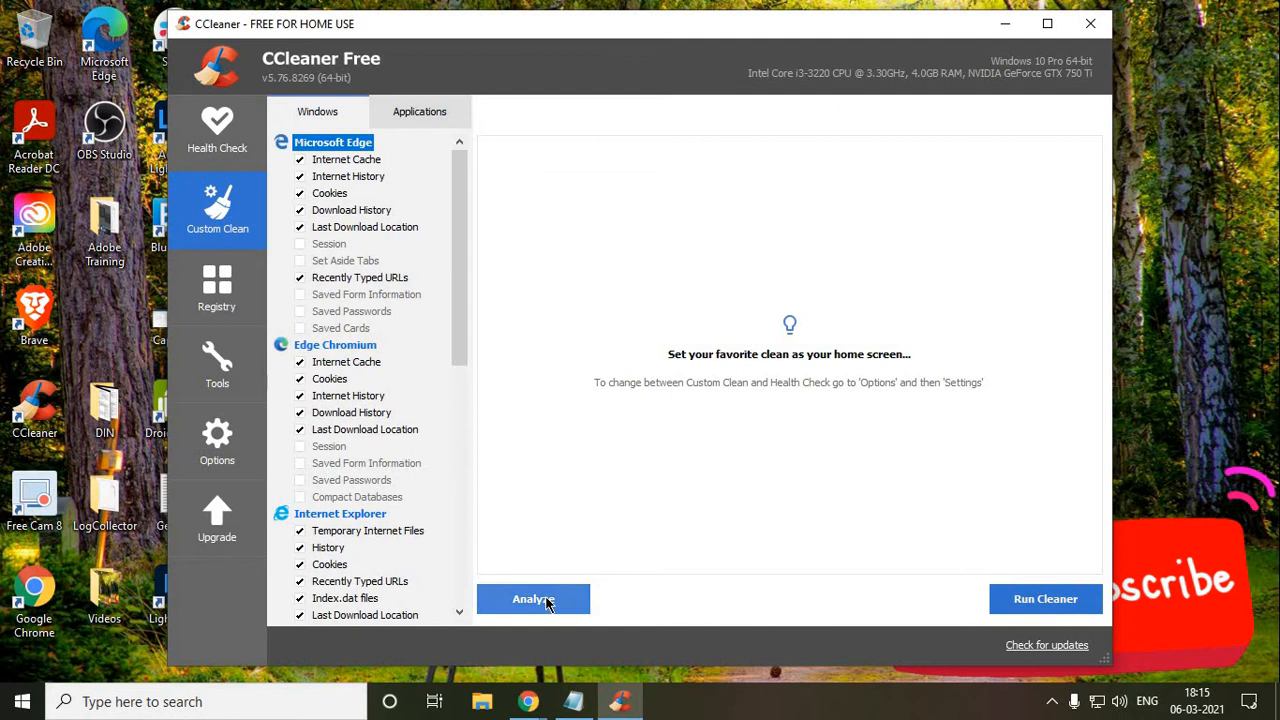
click(532, 600)
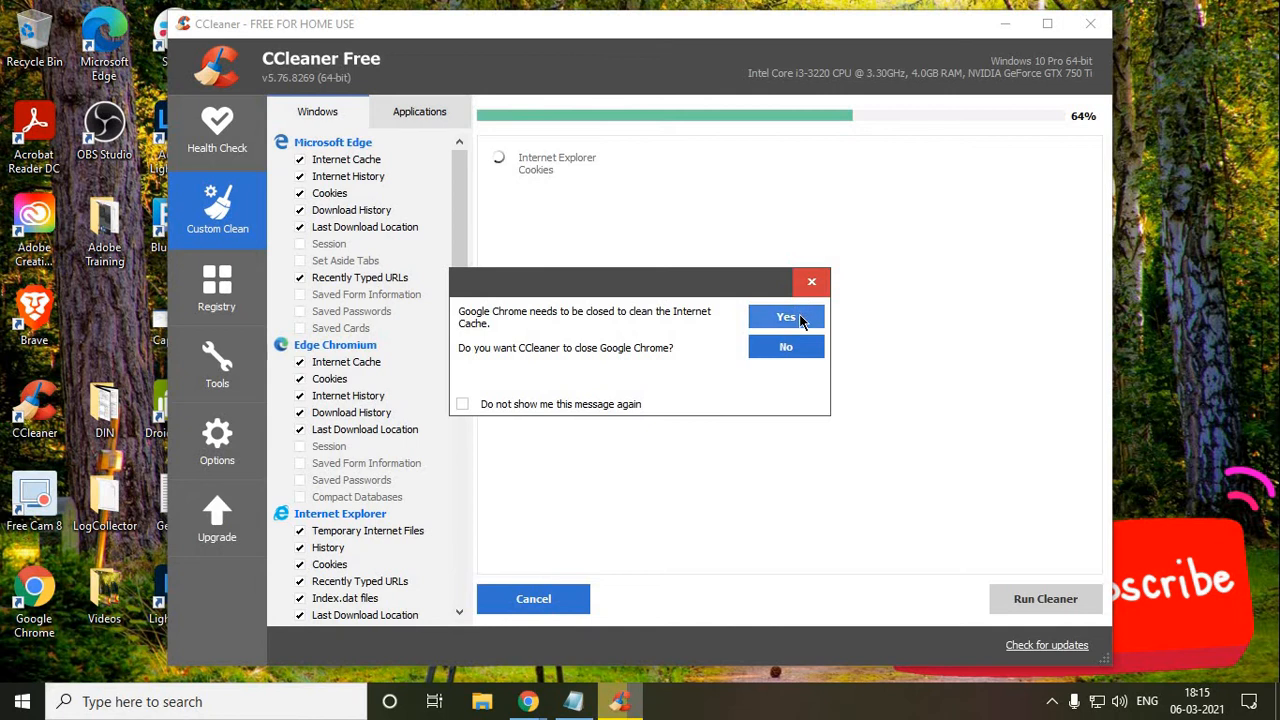
click(786, 316)
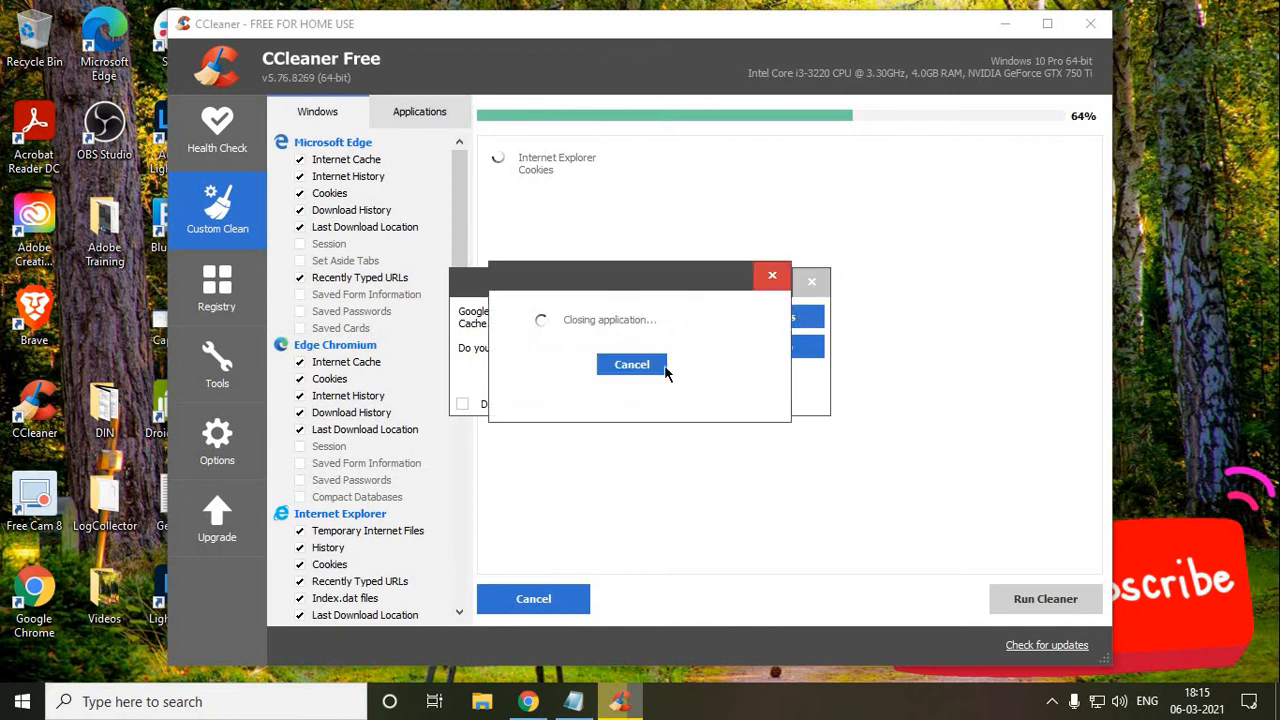
mouse_move(678, 386)
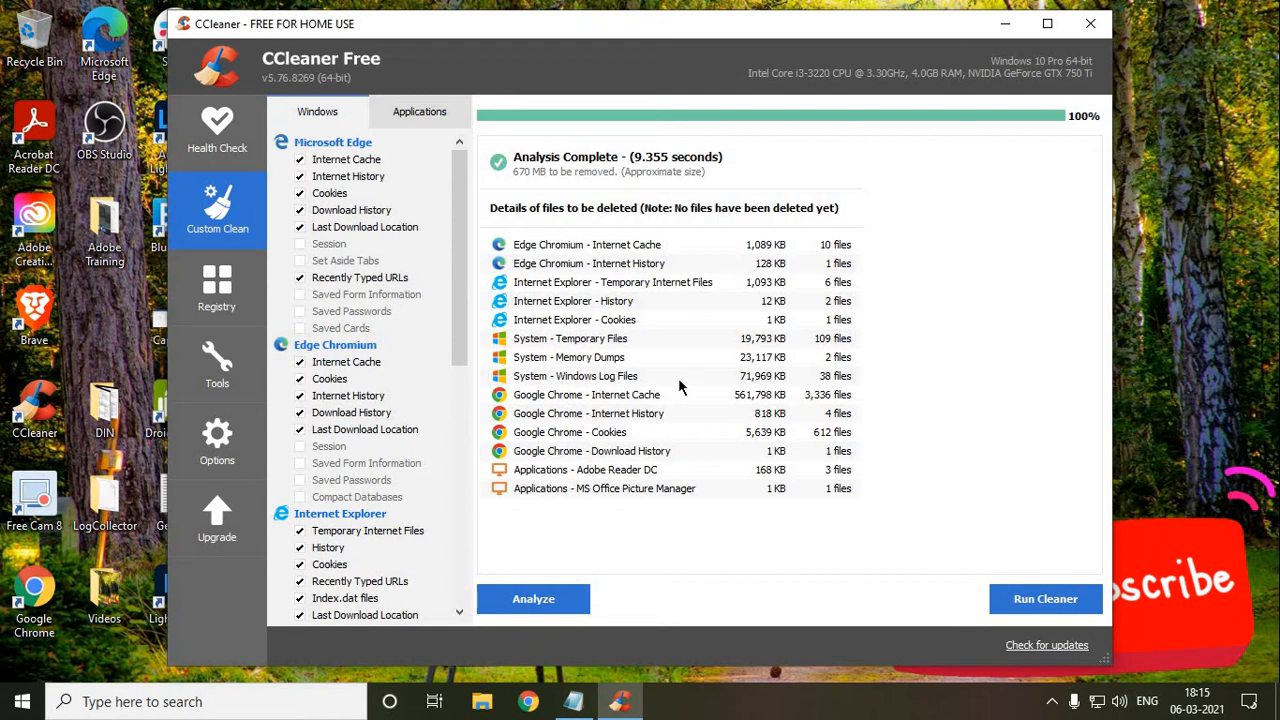
mouse_move(700, 276)
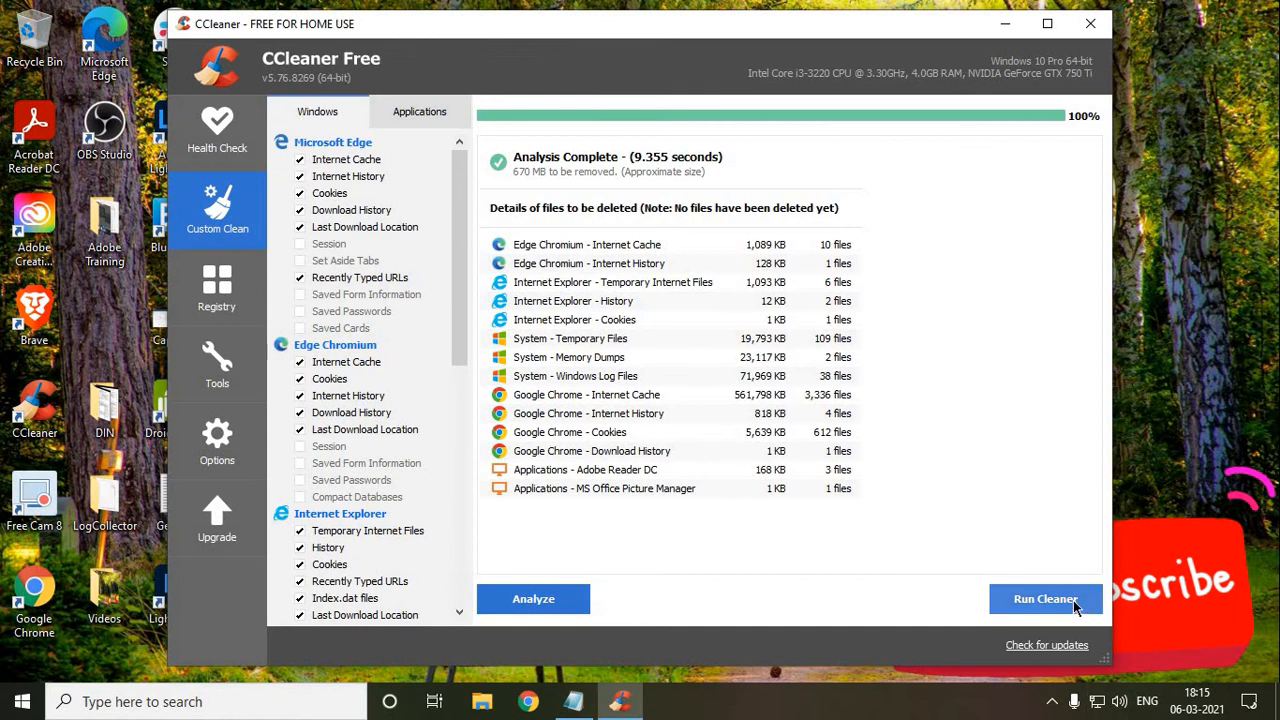
Run the cleaner to remove the 671 MB of analysed junk files.
click(1044, 600)
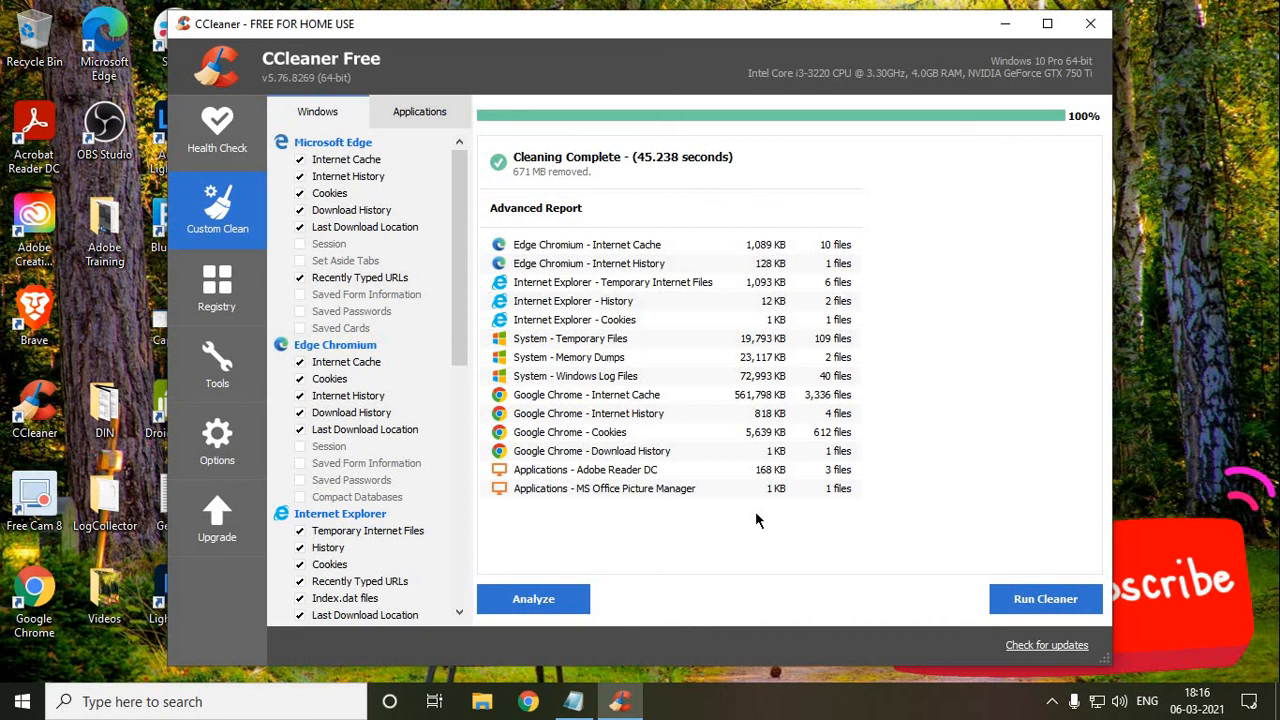
mouse_move(1084, 704)
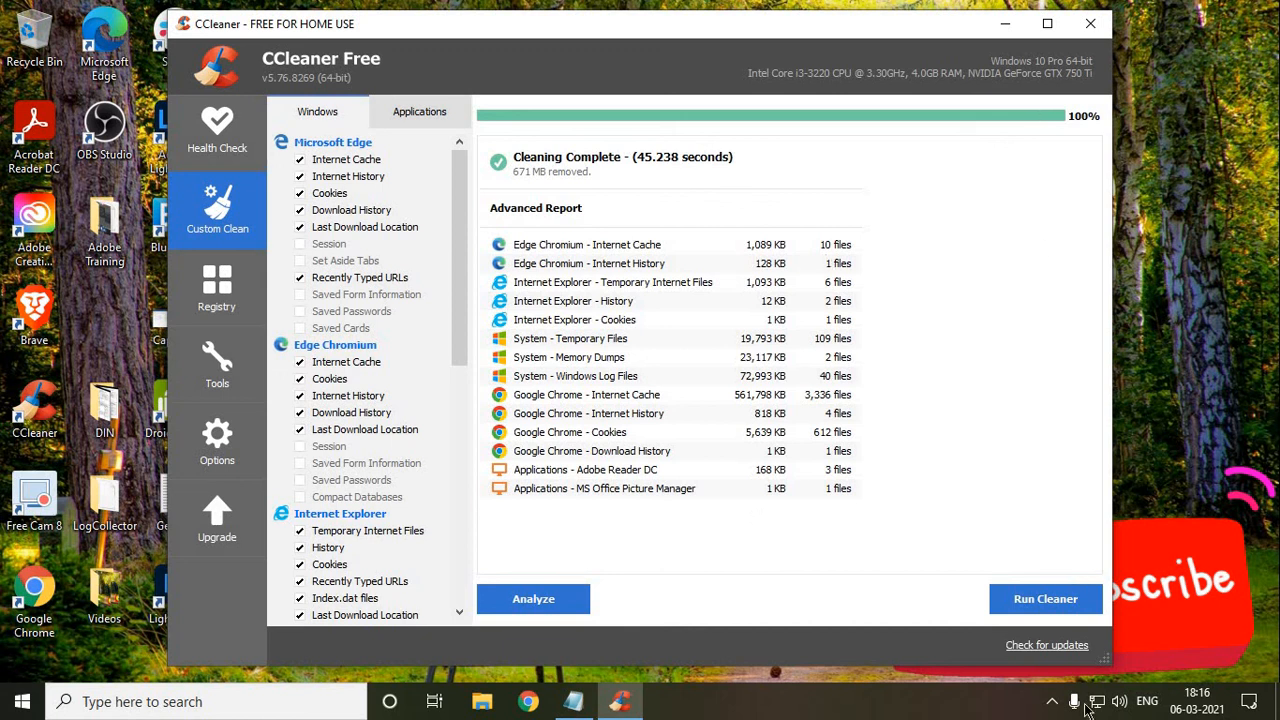